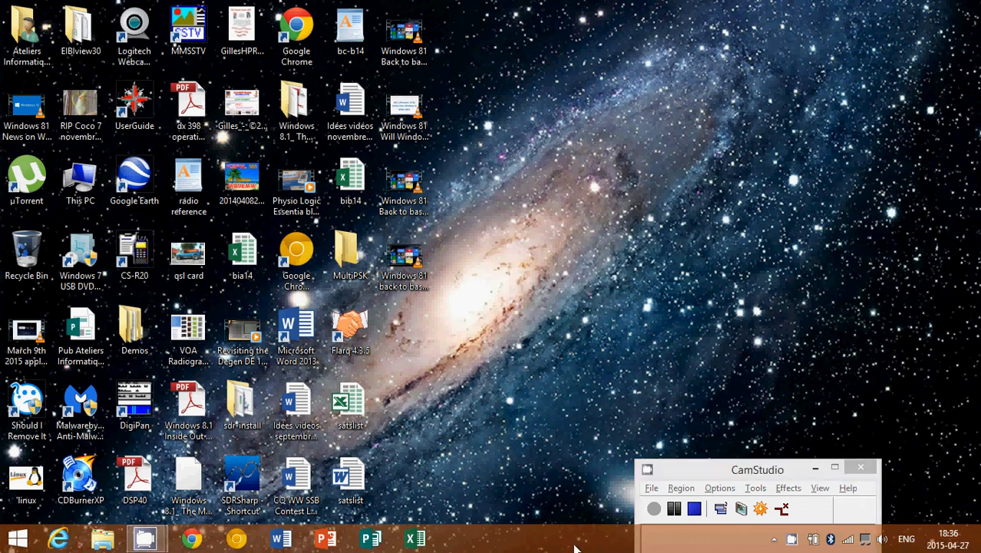
- Switch from the desktop to the Windows 8 Start screen via the Start button
left_click(17, 537)
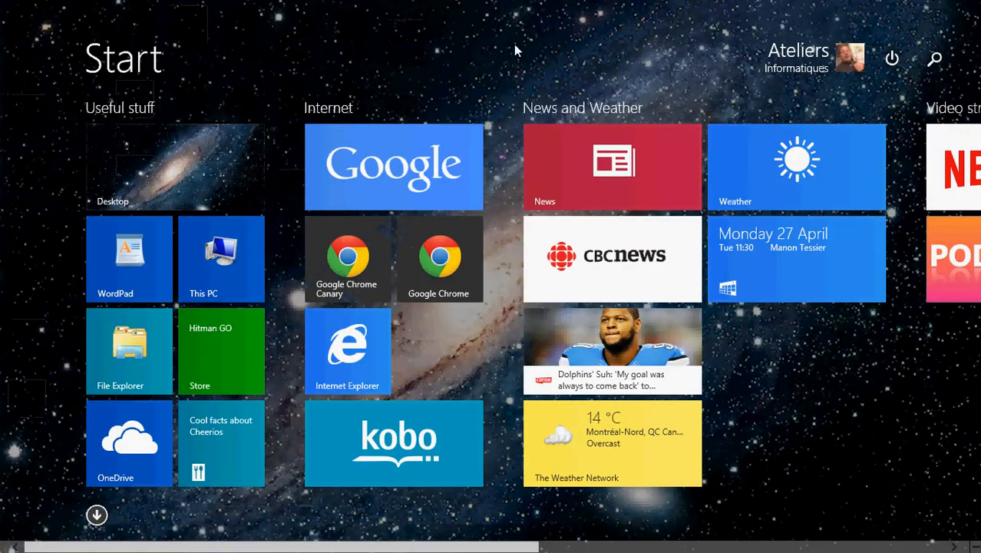
mouse_move(506, 70)
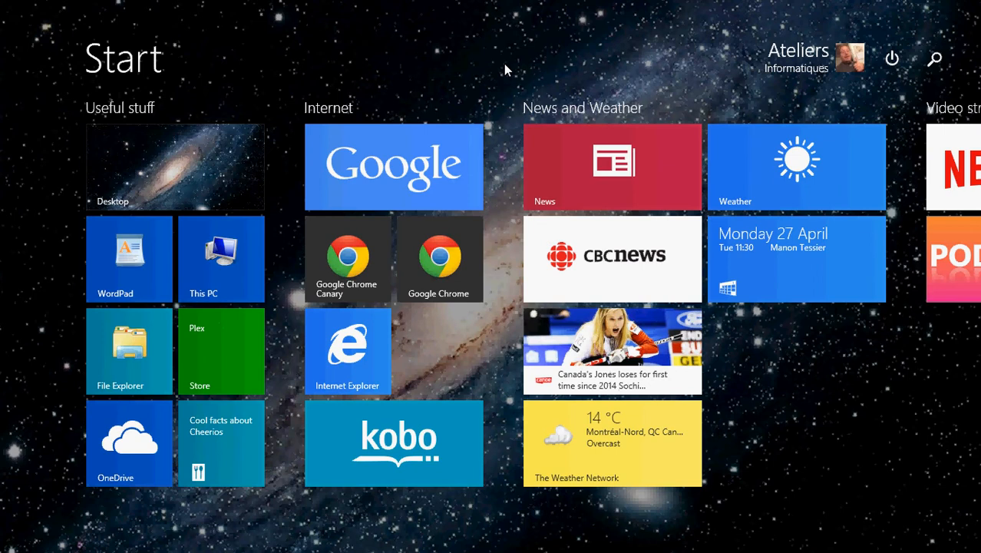
mouse_move(484, 24)
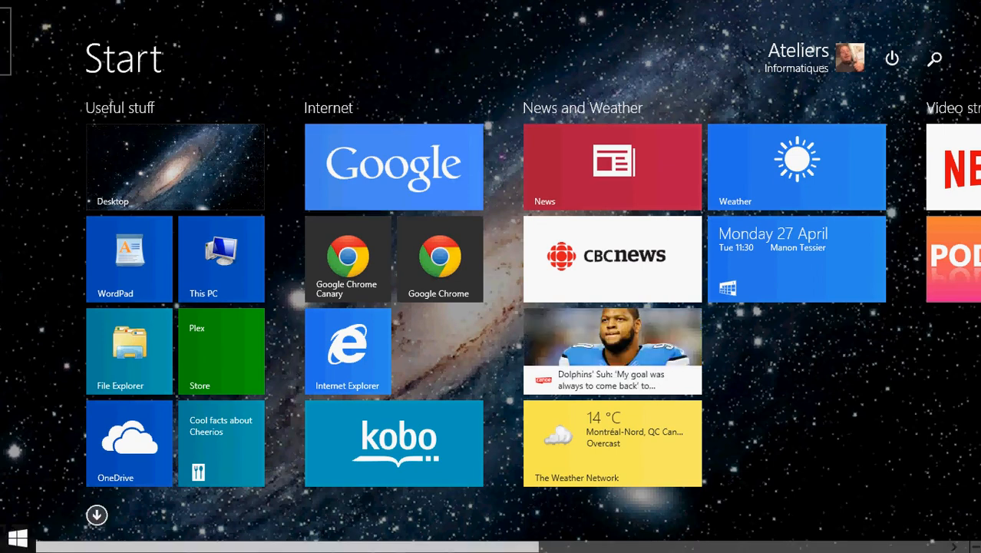
mouse_move(934, 58)
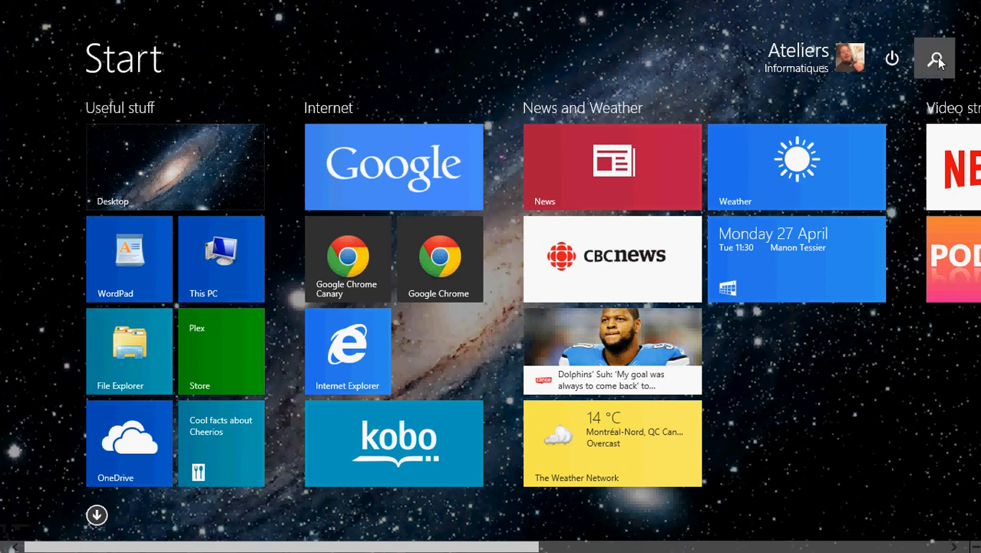
- Search for 'device manager' from the Start screen and launch Device Manager
left_click(935, 58)
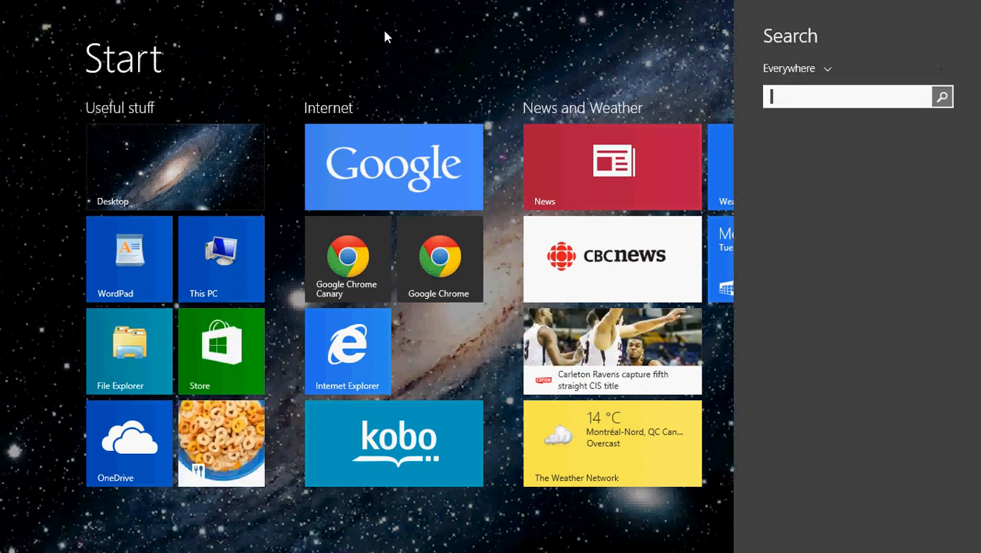
type("evic")
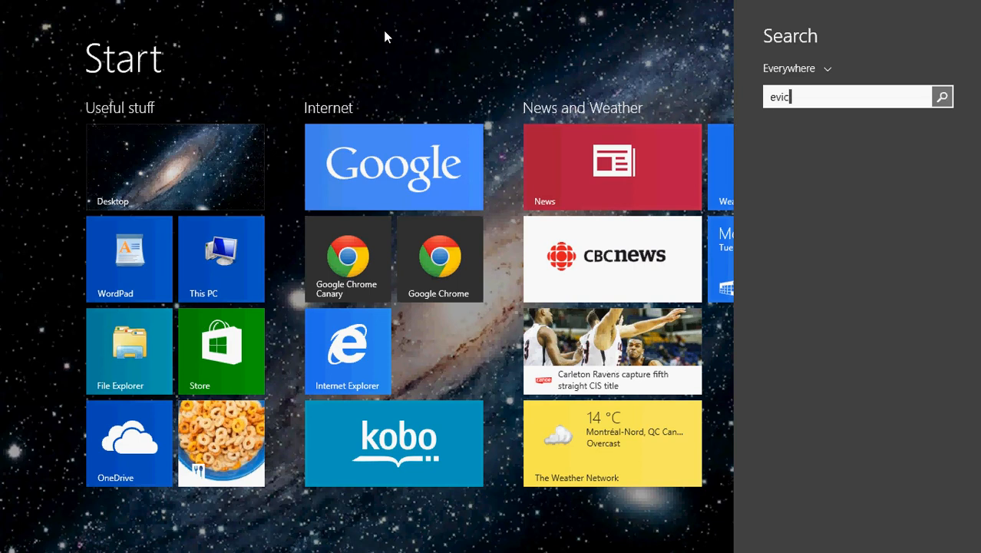
type("device Manager")
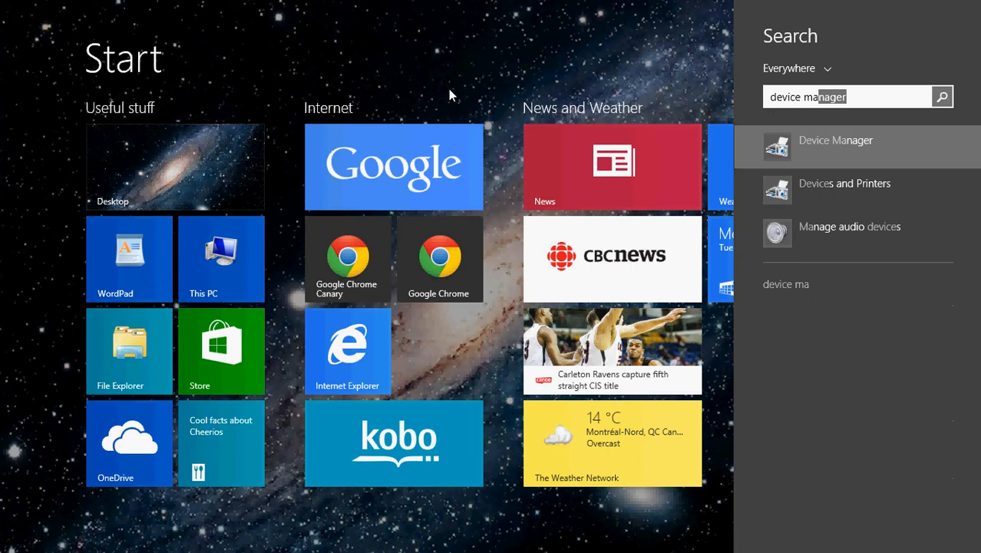
mouse_move(786, 150)
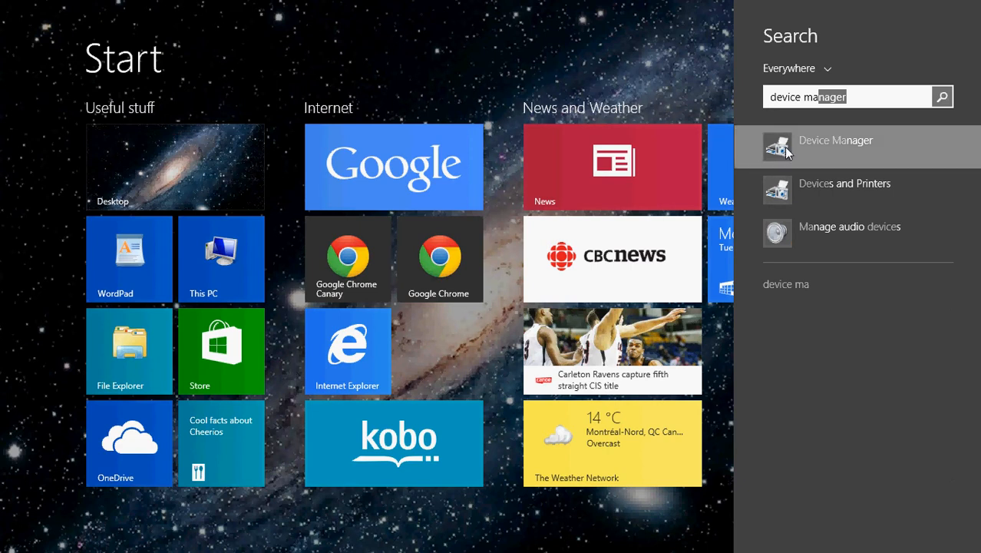
left_click(836, 146)
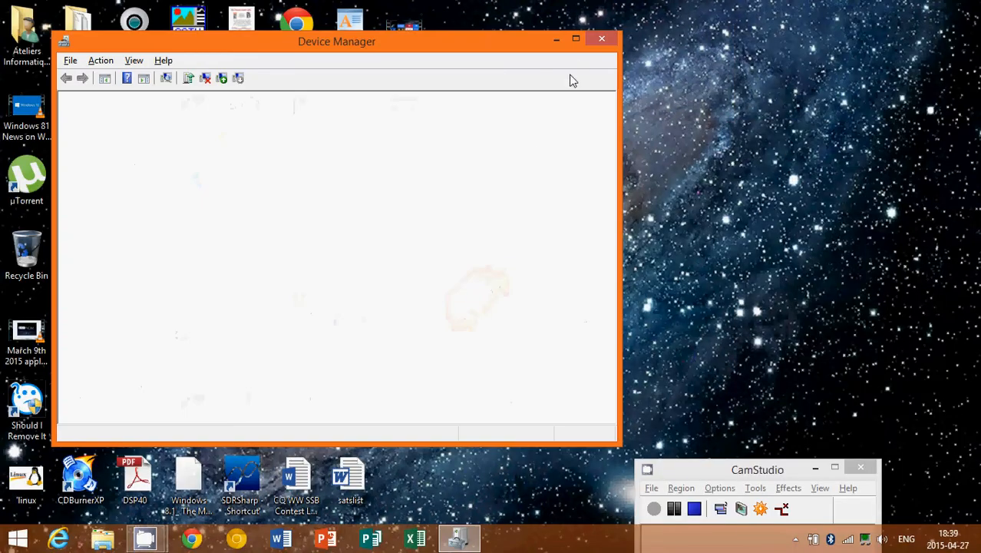
- Maximize Device Manager and expand Network adapters to list the Bluetooth and network controllers
left_click(576, 38)
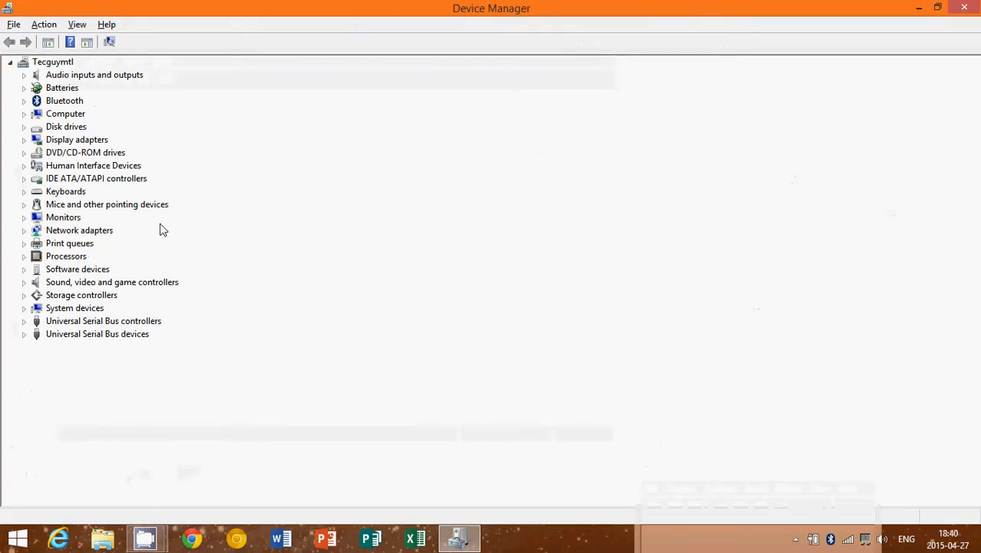
mouse_move(34, 284)
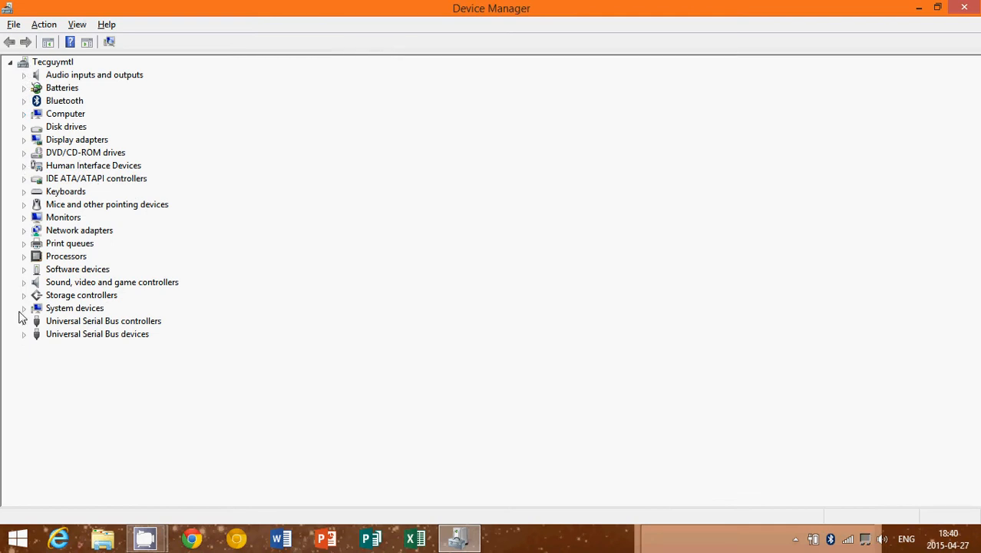
mouse_move(25, 74)
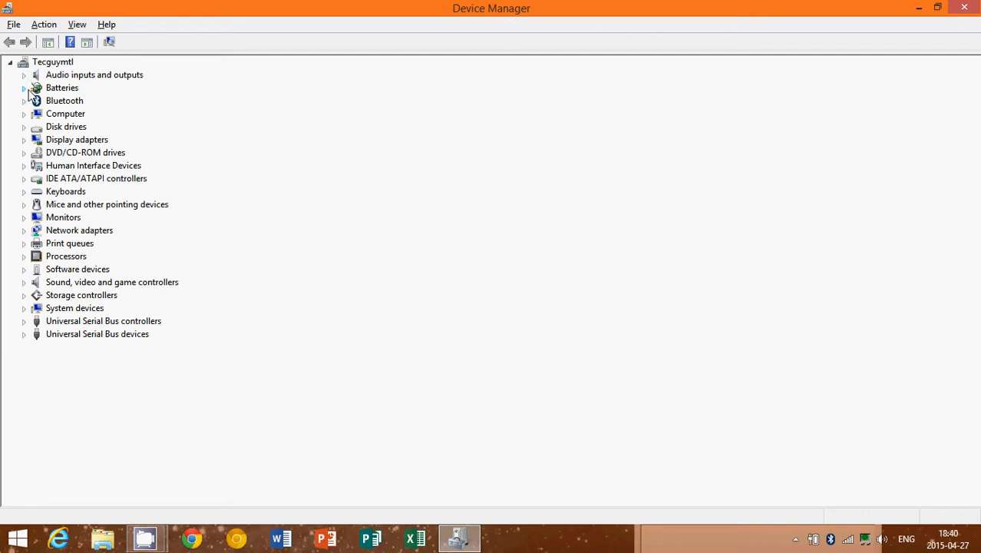
mouse_move(69, 264)
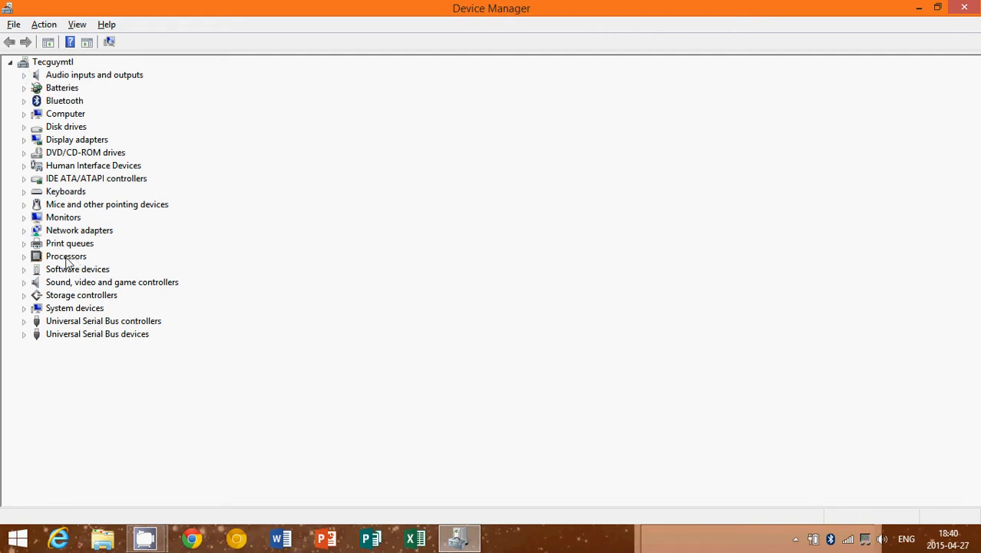
mouse_move(68, 300)
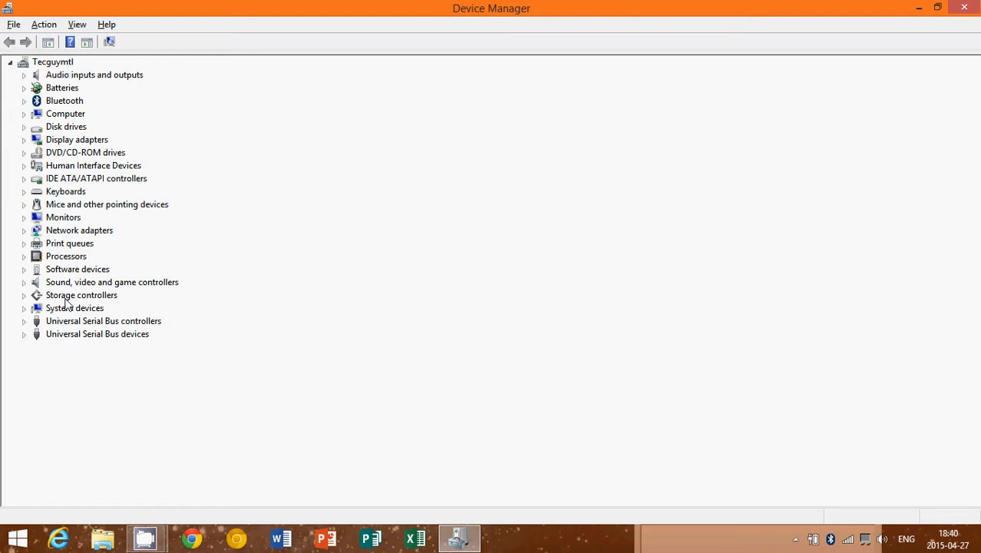
mouse_move(30, 146)
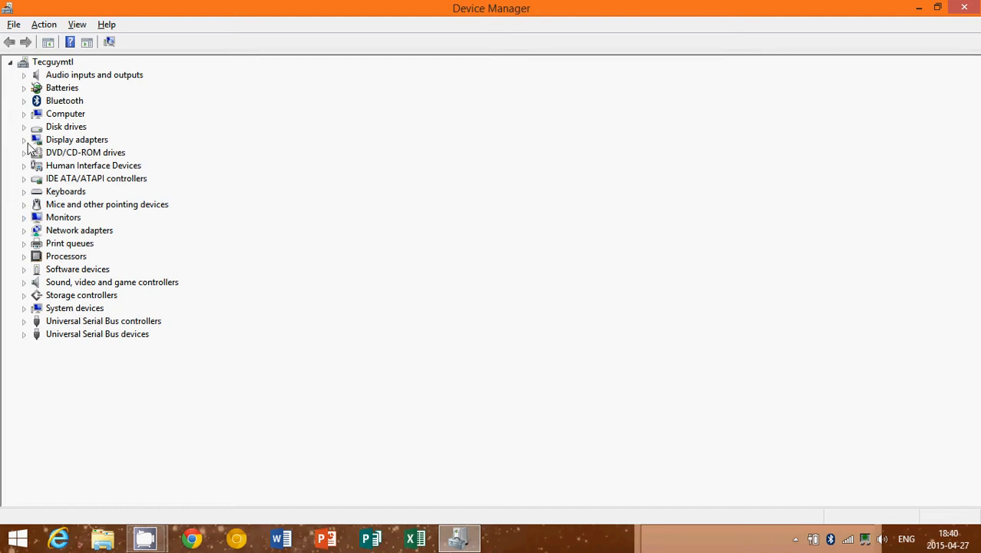
mouse_move(24, 92)
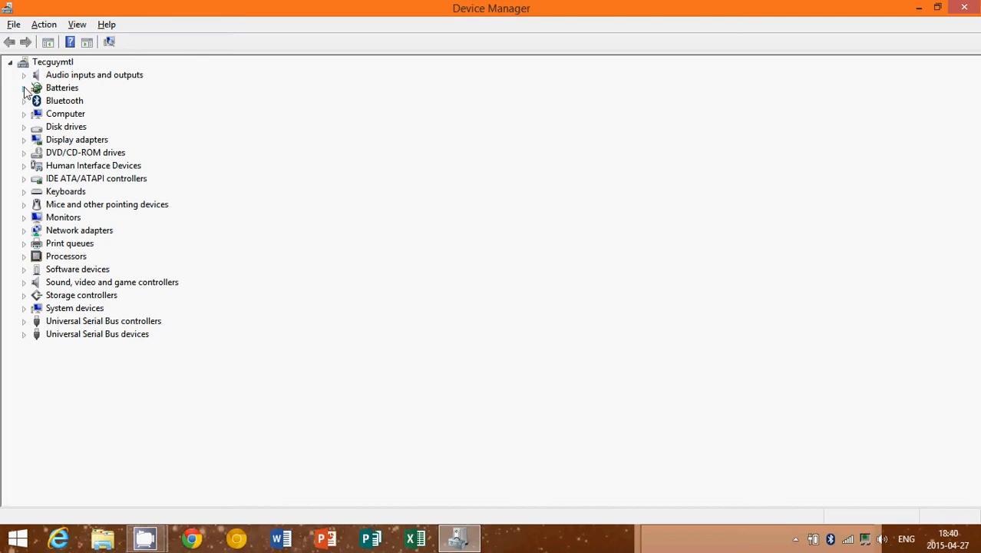
left_click(52, 61)
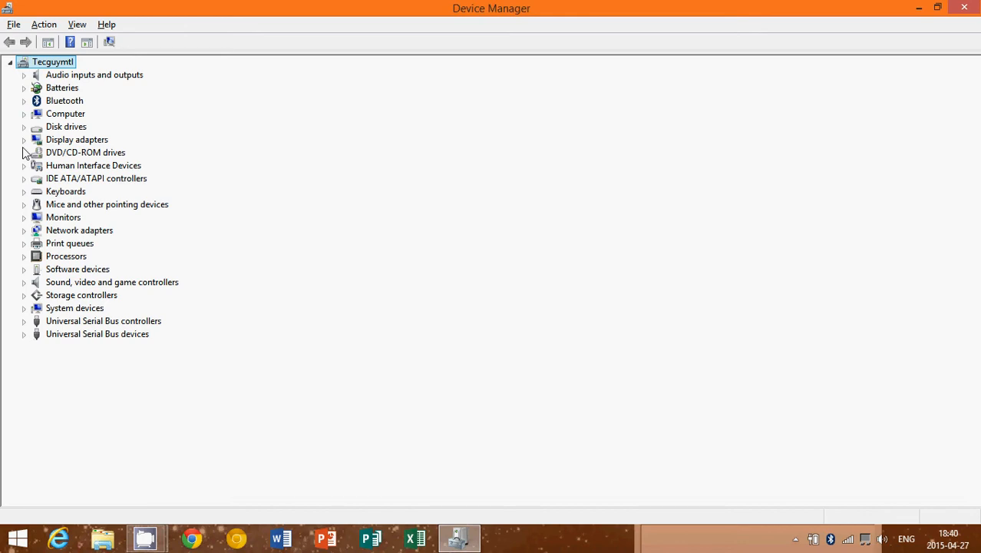
left_click(24, 230)
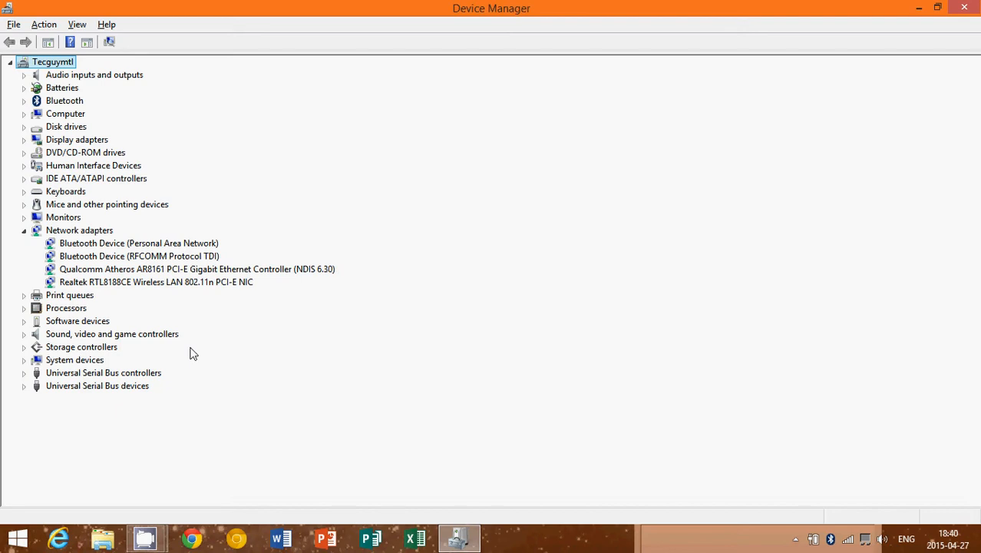
mouse_move(154, 245)
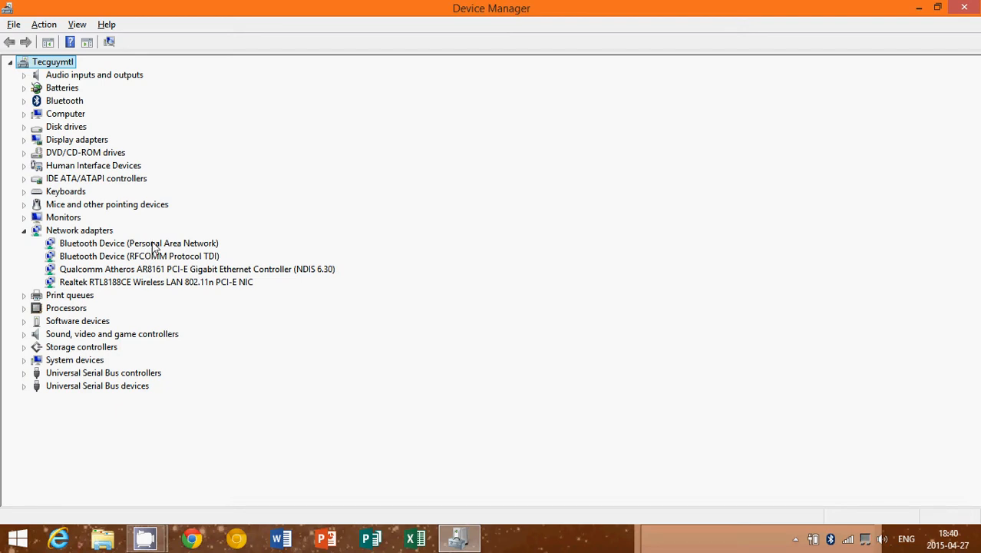
double_click(138, 243)
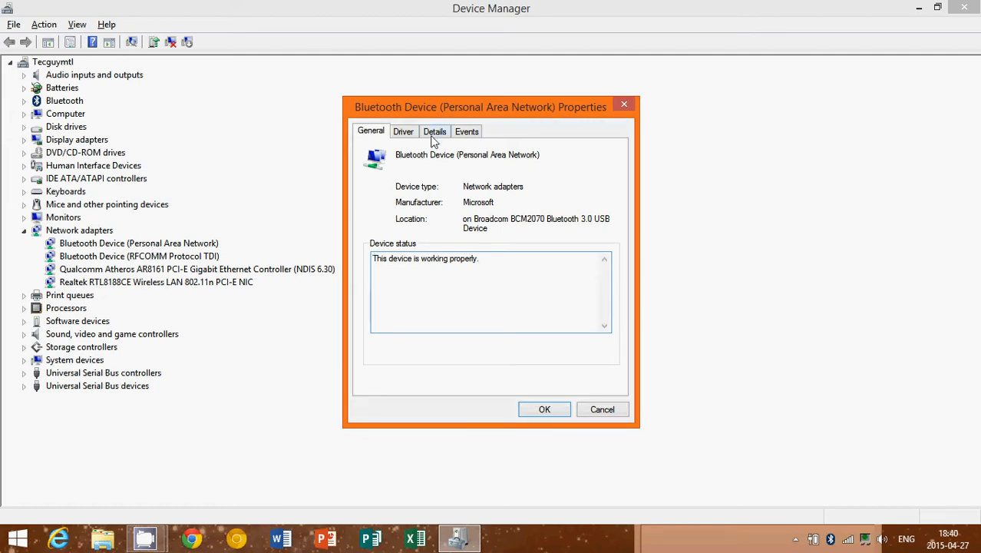
left_click(402, 132)
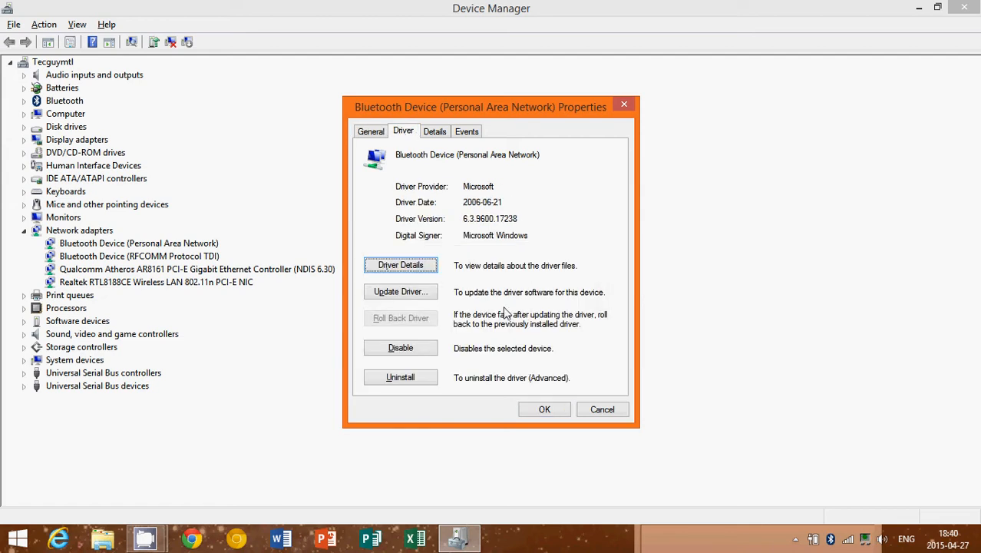
left_click(399, 292)
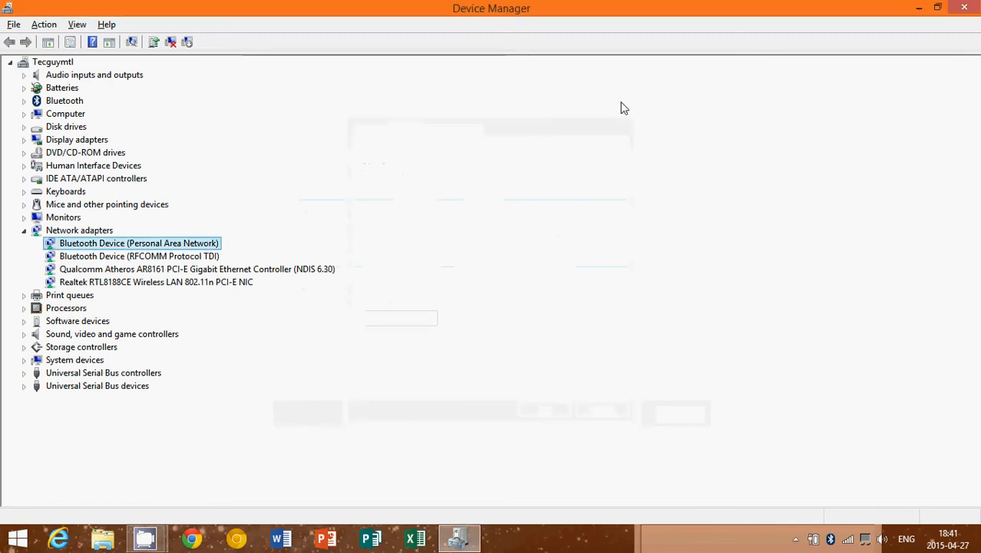
mouse_move(805, 203)
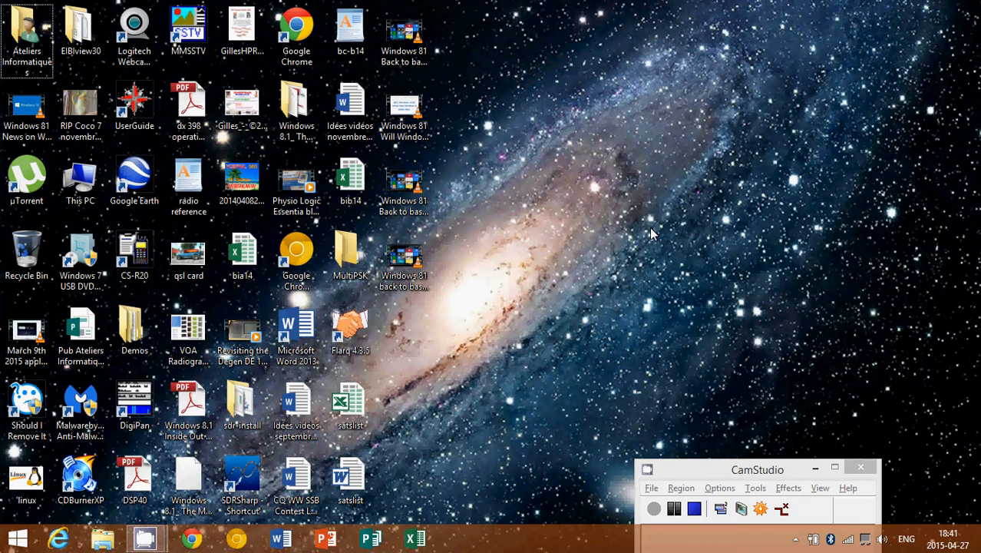
mouse_move(458, 461)
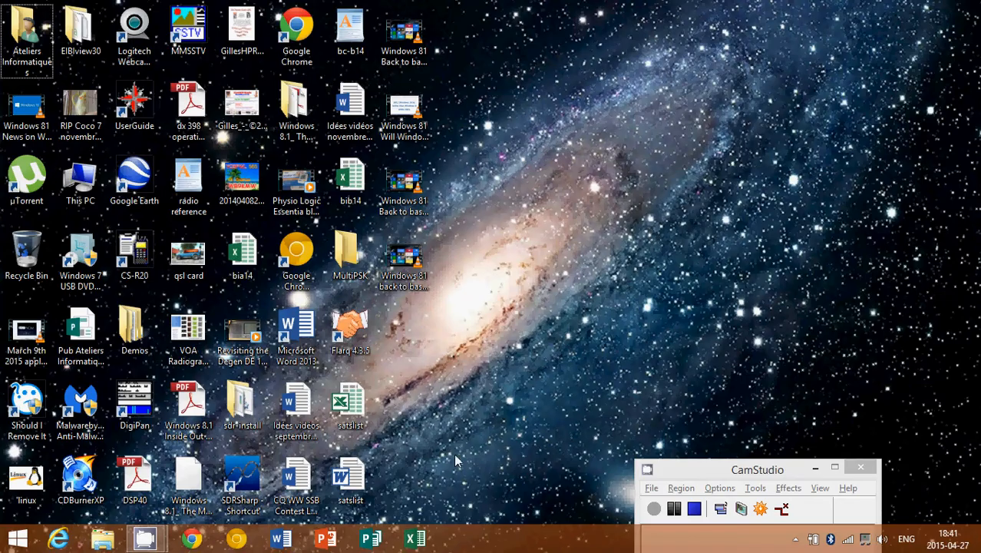
- Launch Chrome and go to toshiba.ca to load the Toshiba Canada home page
left_click(191, 537)
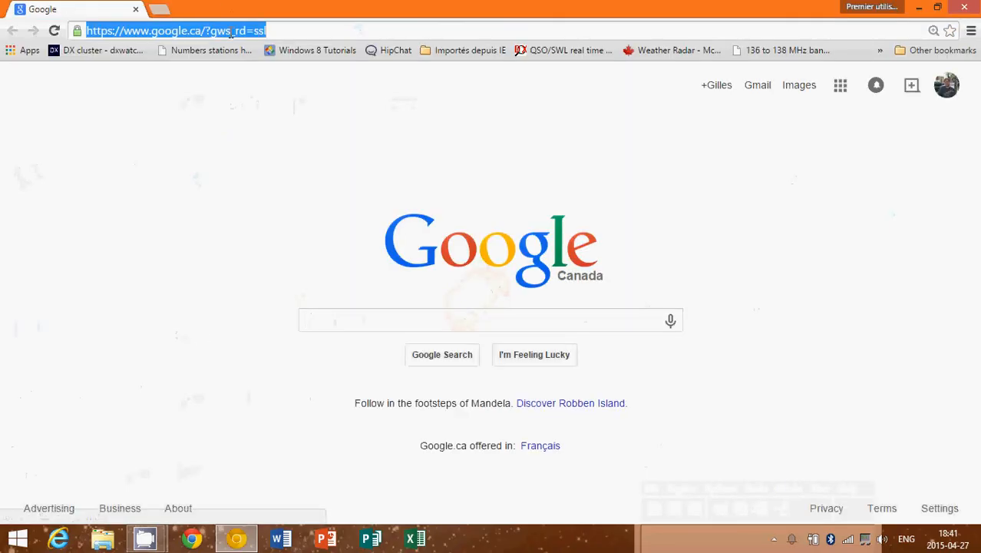
type("toshiba.ca")
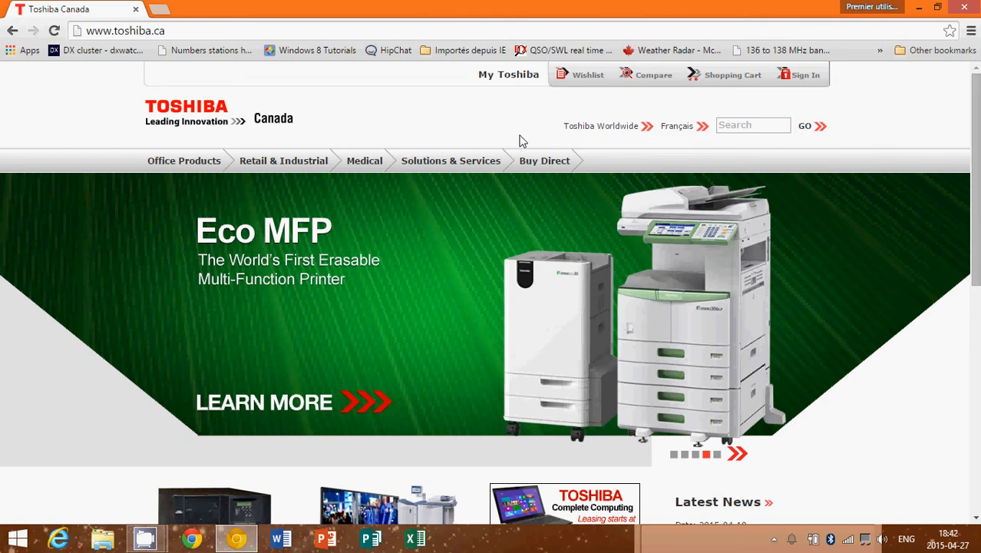
- Browse Solutions & Services into the Complete Computing solution page
scroll("down", 3)
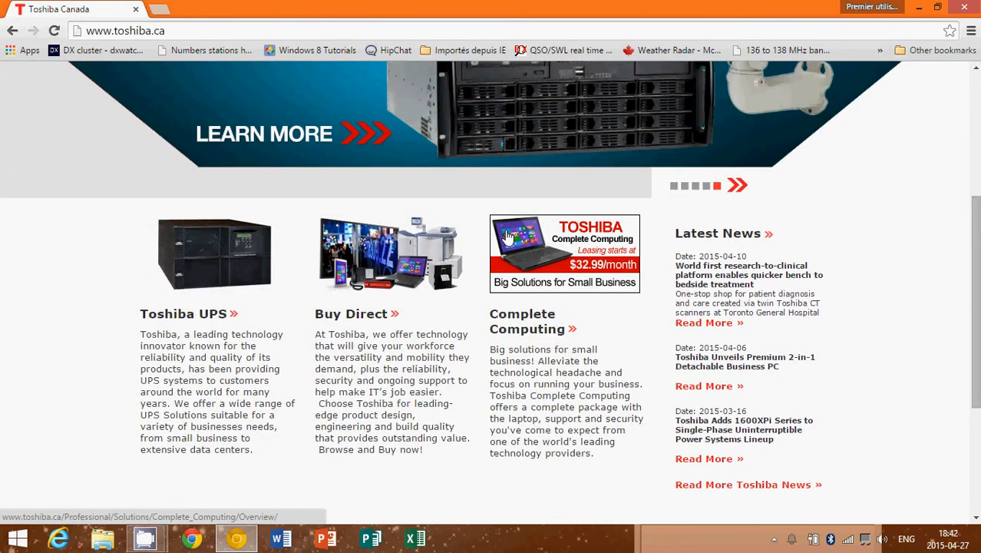
scroll("down", 3)
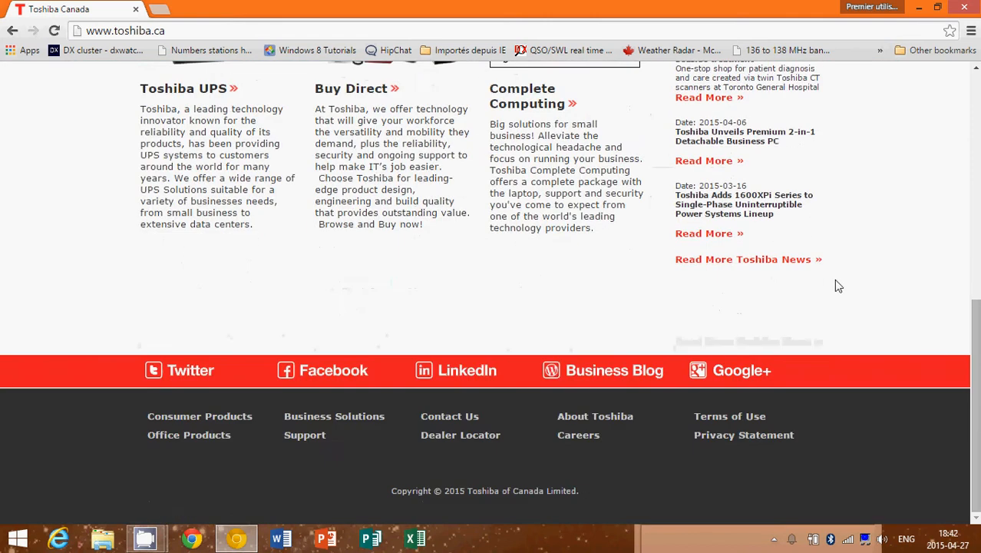
scroll("up", 3)
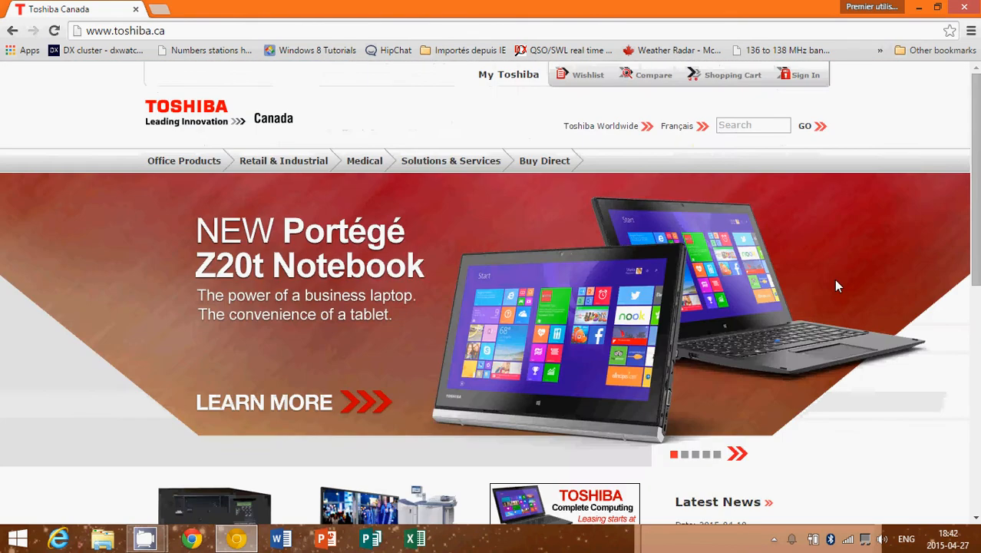
mouse_move(648, 79)
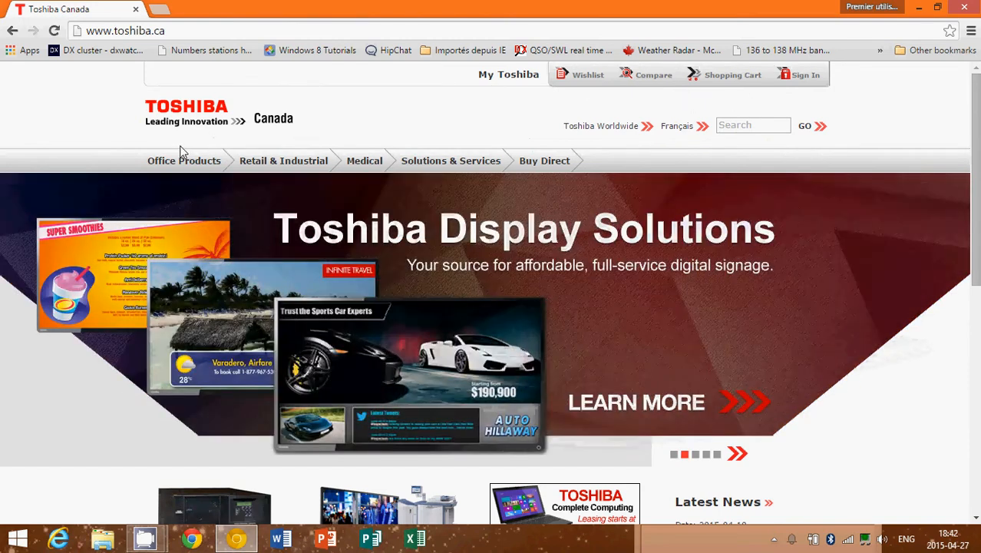
mouse_move(451, 161)
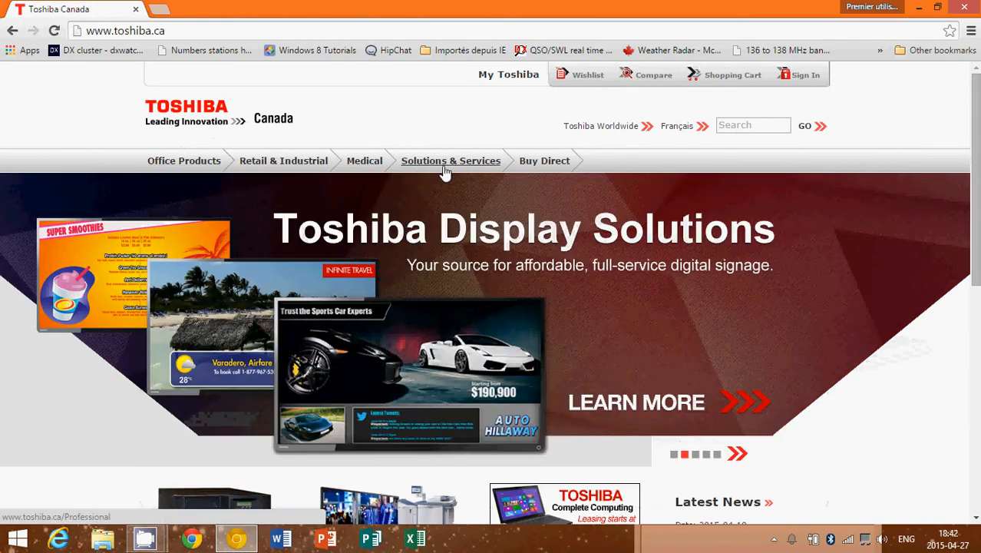
left_click(452, 161)
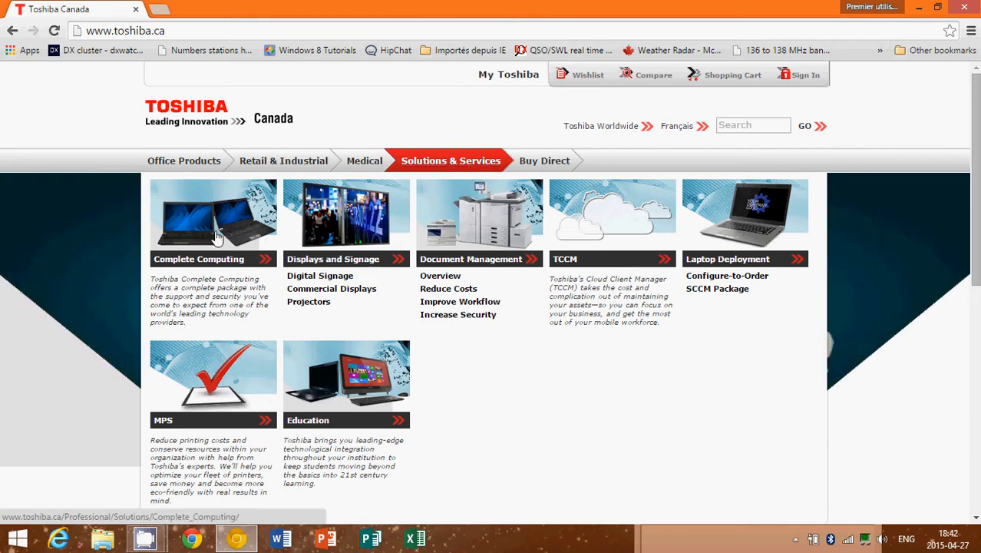
mouse_move(205, 238)
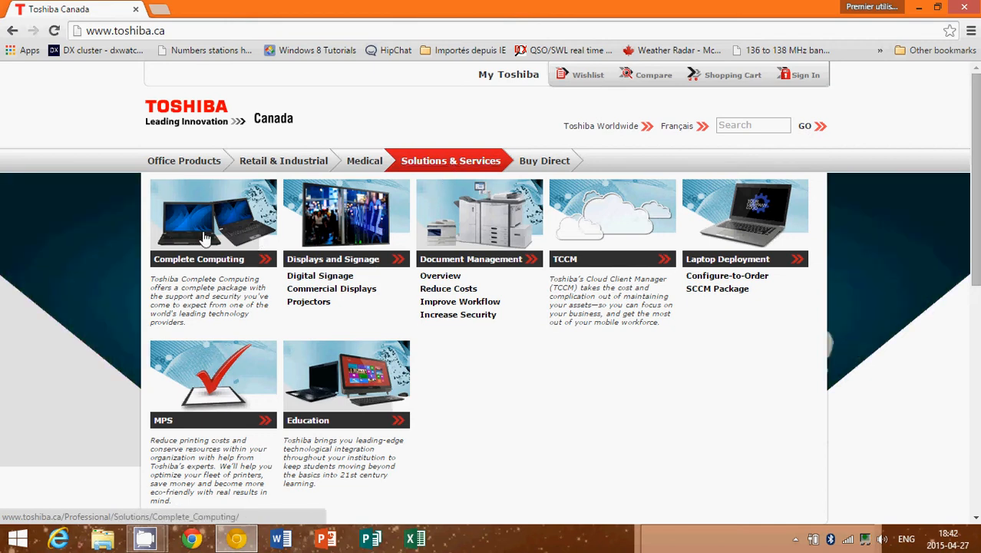
left_click(212, 222)
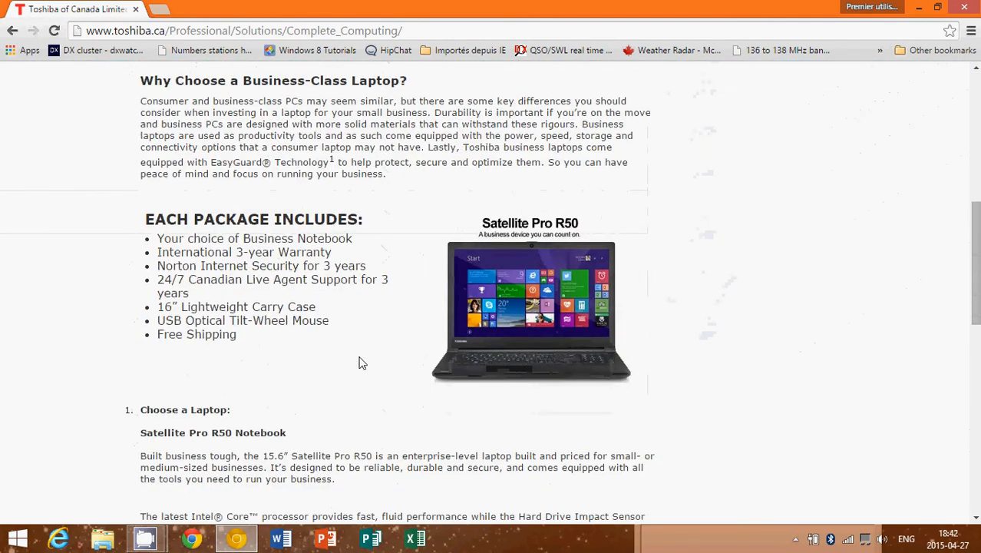
scroll("down", 3)
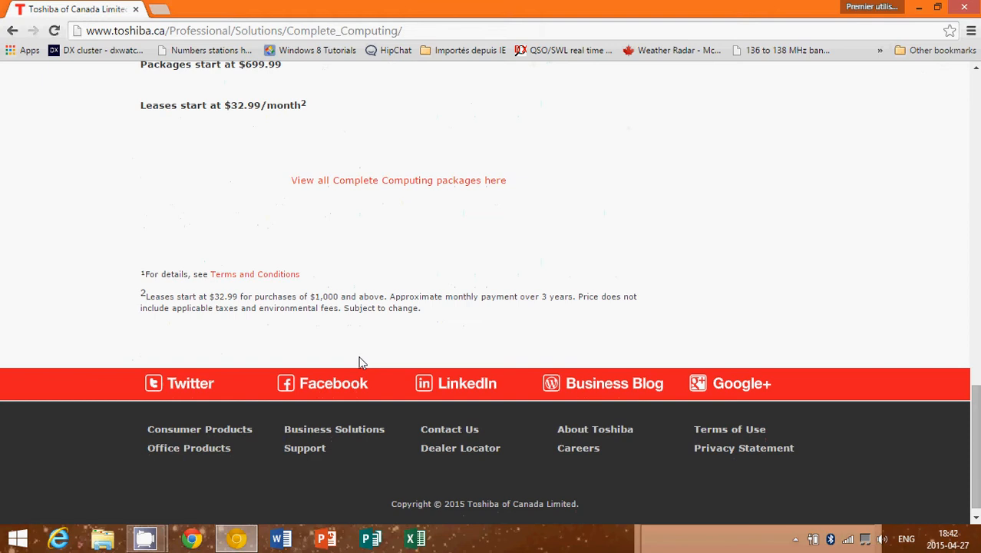
mouse_move(207, 421)
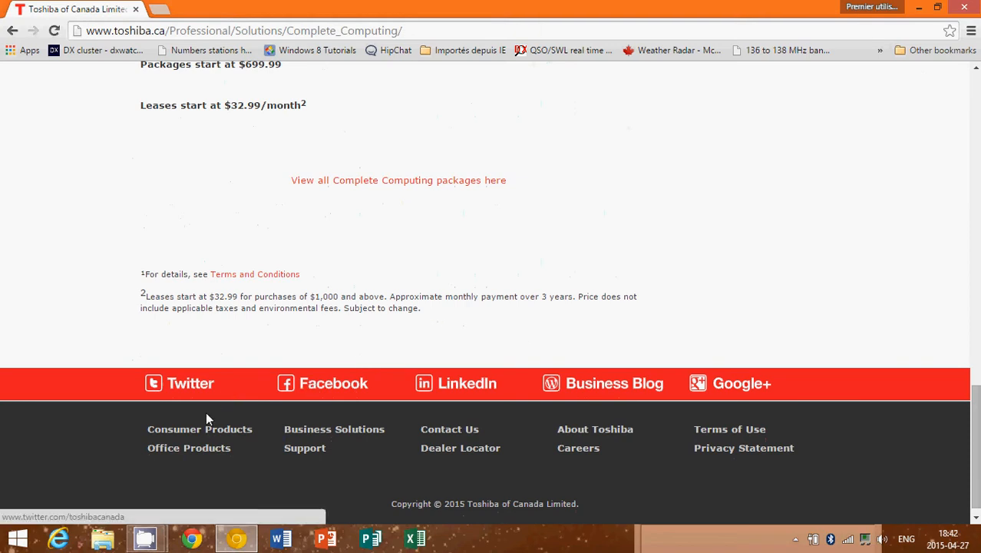
mouse_move(672, 490)
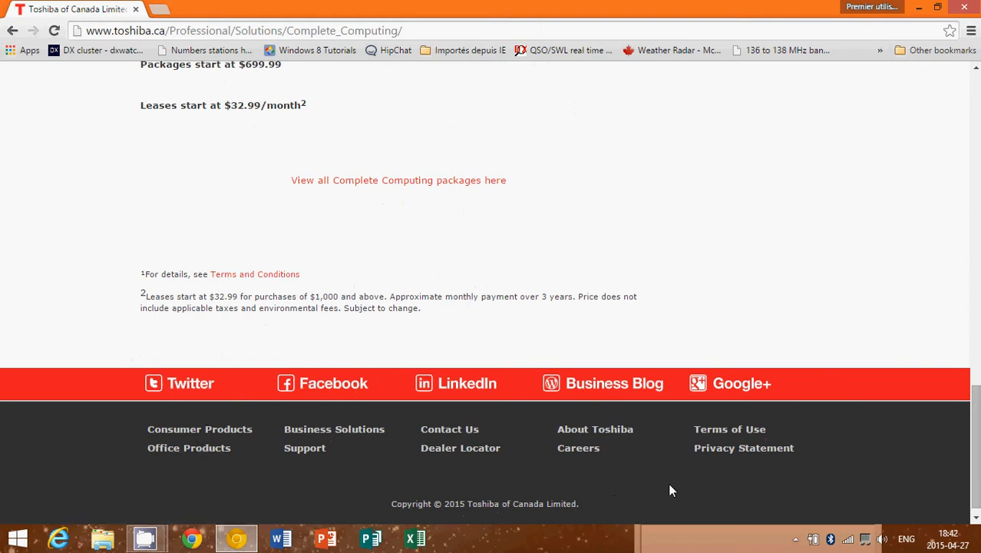
mouse_move(334, 430)
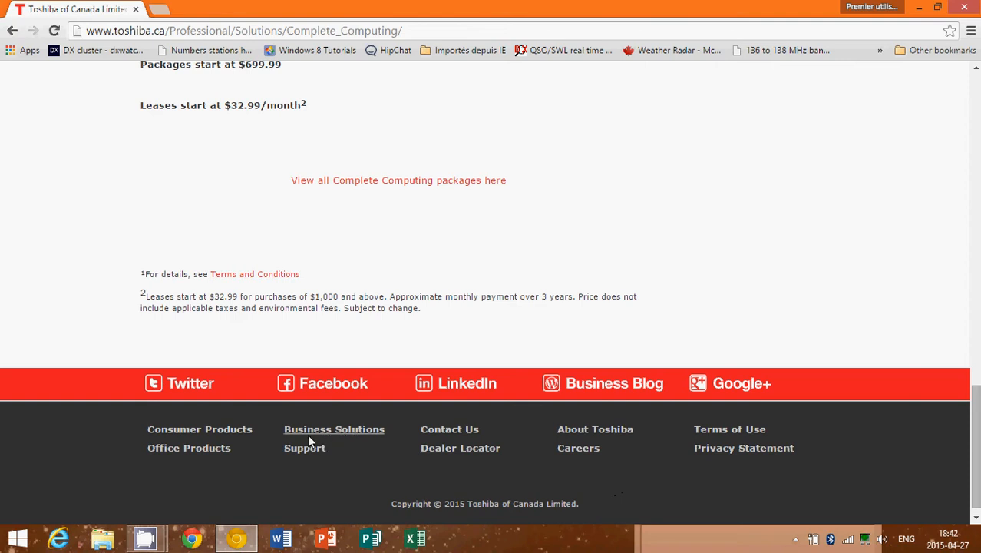
mouse_move(305, 448)
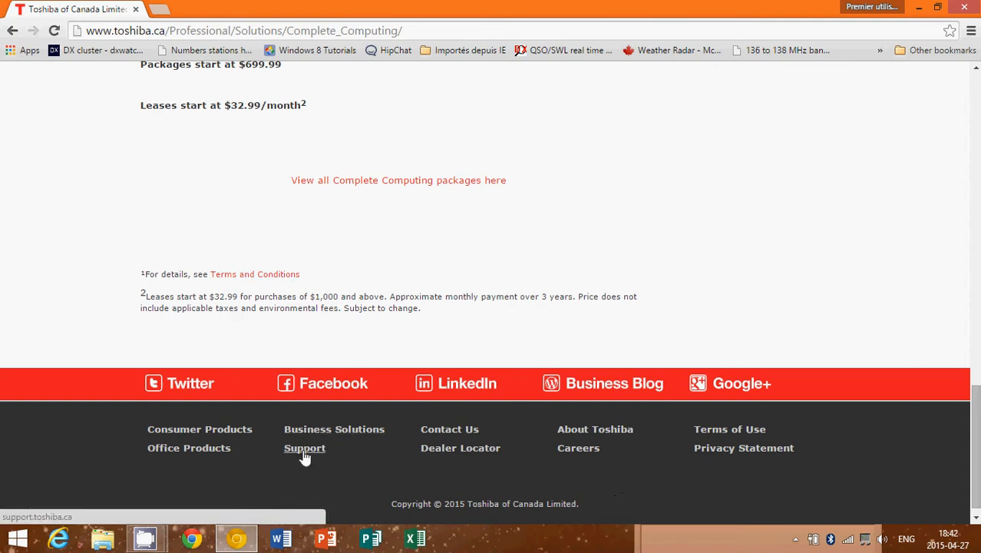
- Go to the Toshiba support site and scroll to the product categories
left_click(304, 448)
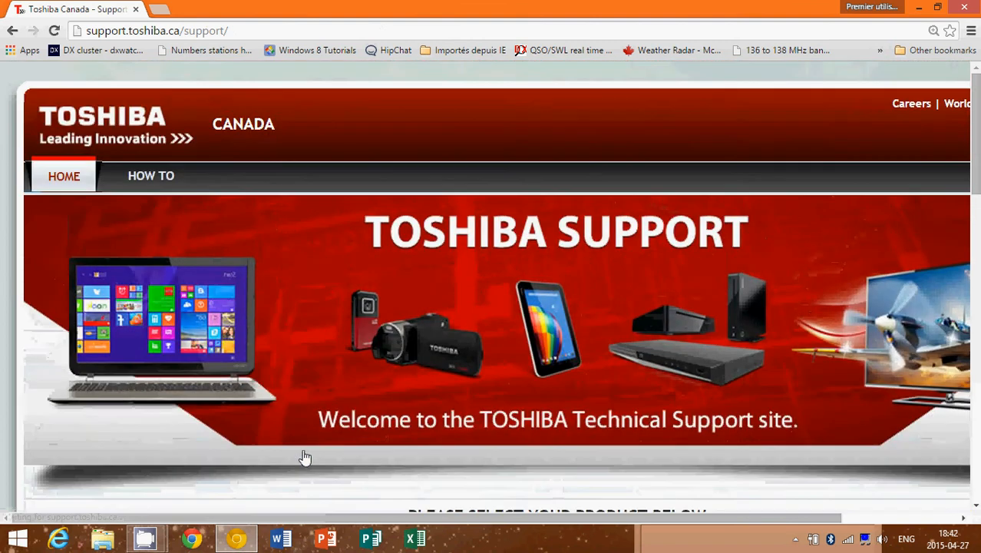
scroll("down", 3)
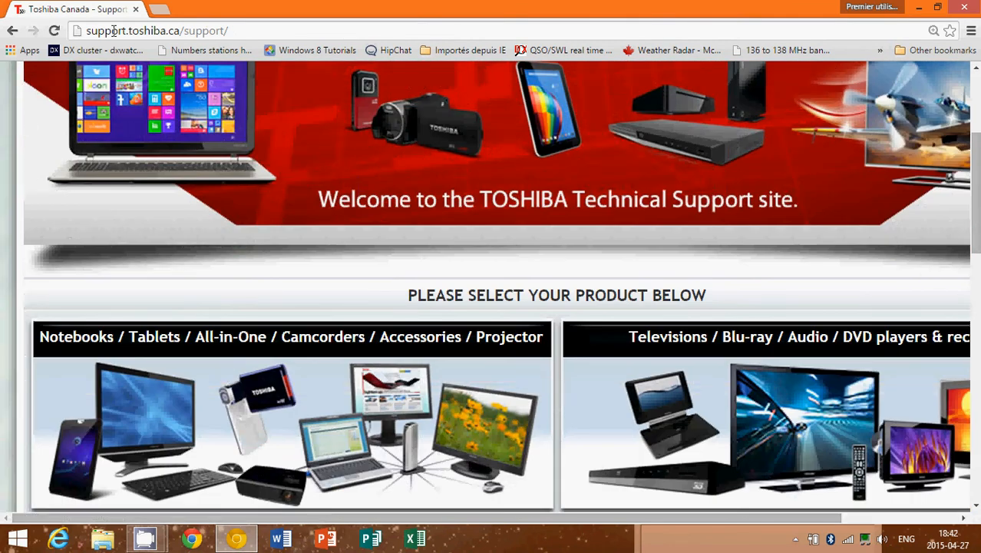
mouse_move(487, 375)
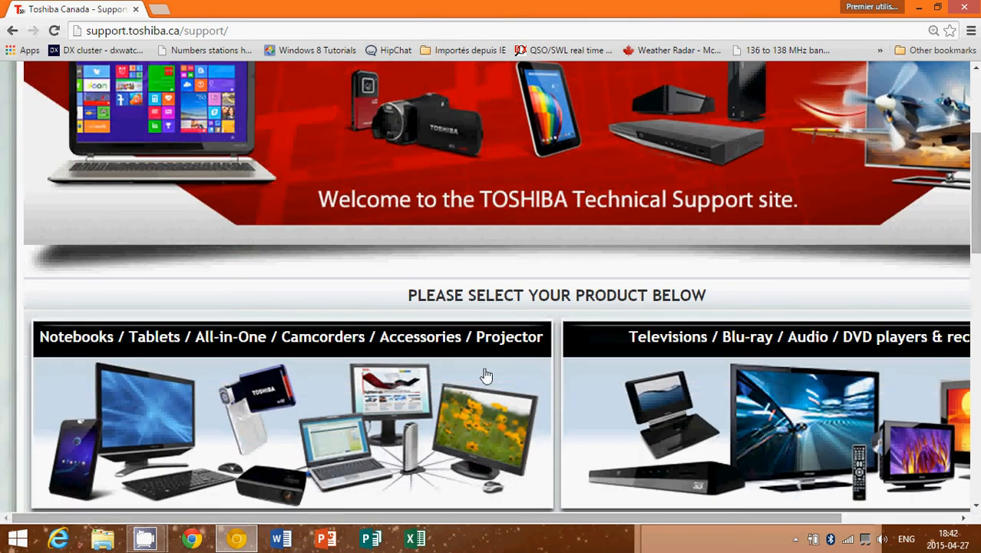
scroll("down", 3)
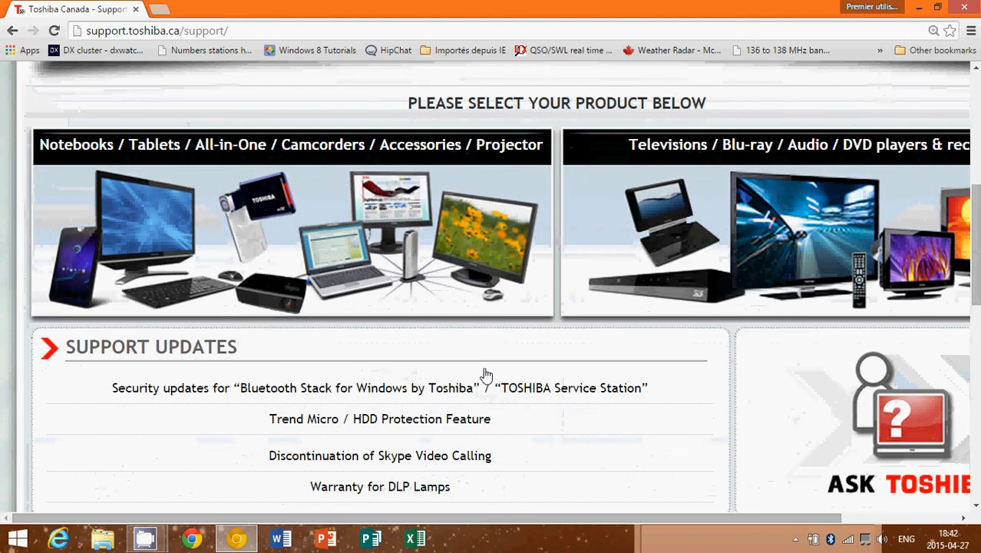
mouse_move(721, 166)
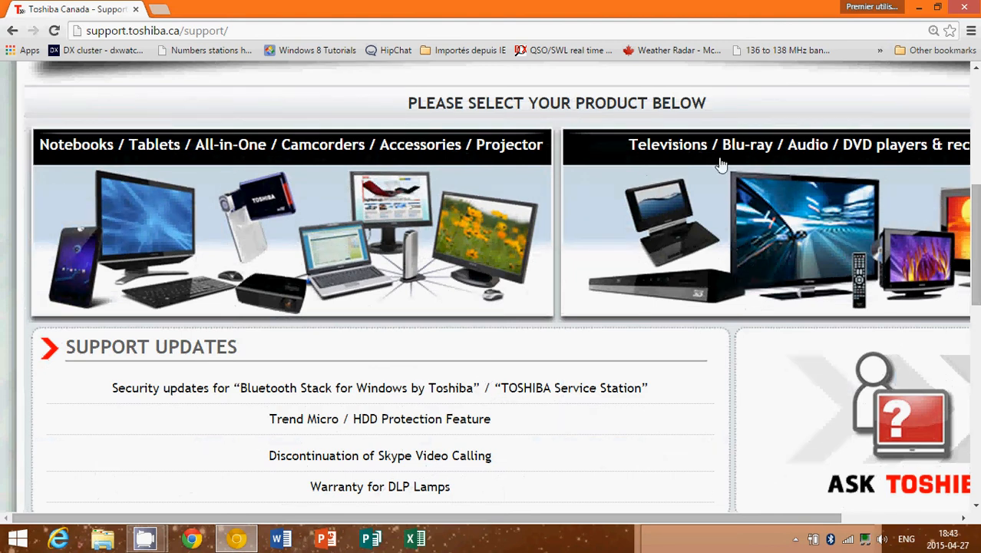
mouse_move(114, 158)
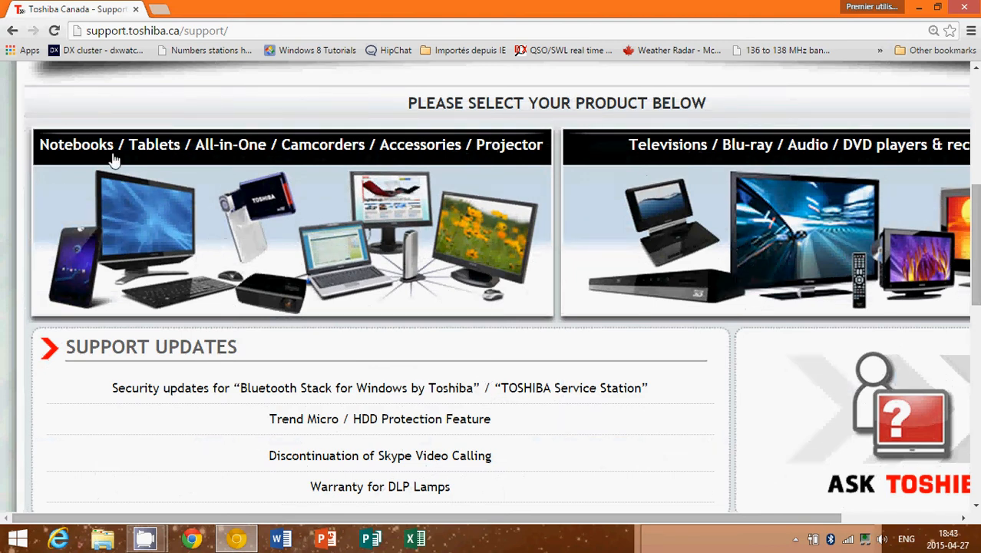
mouse_move(317, 253)
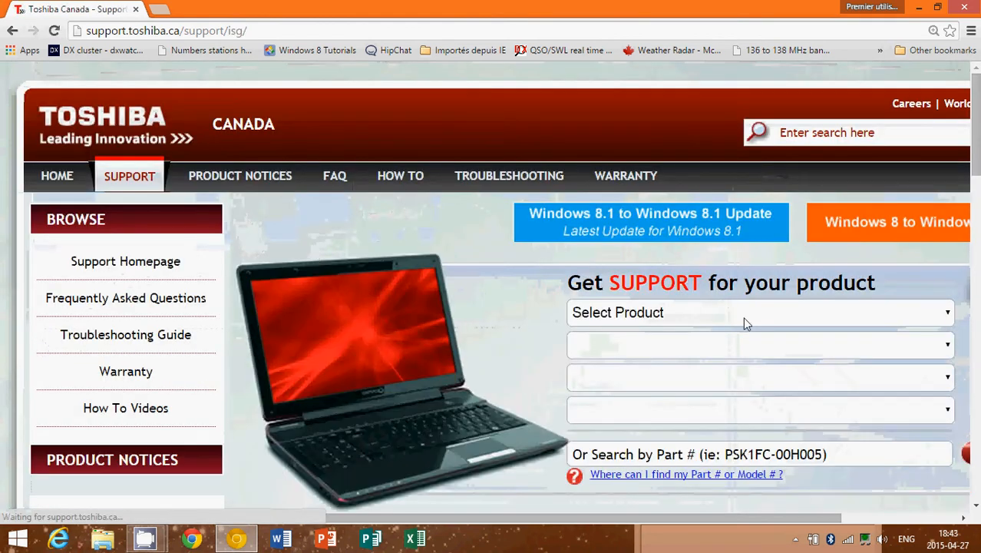
- Set the support form to Notebook, Satellite family, series S855, then select the address bar
left_click(760, 312)
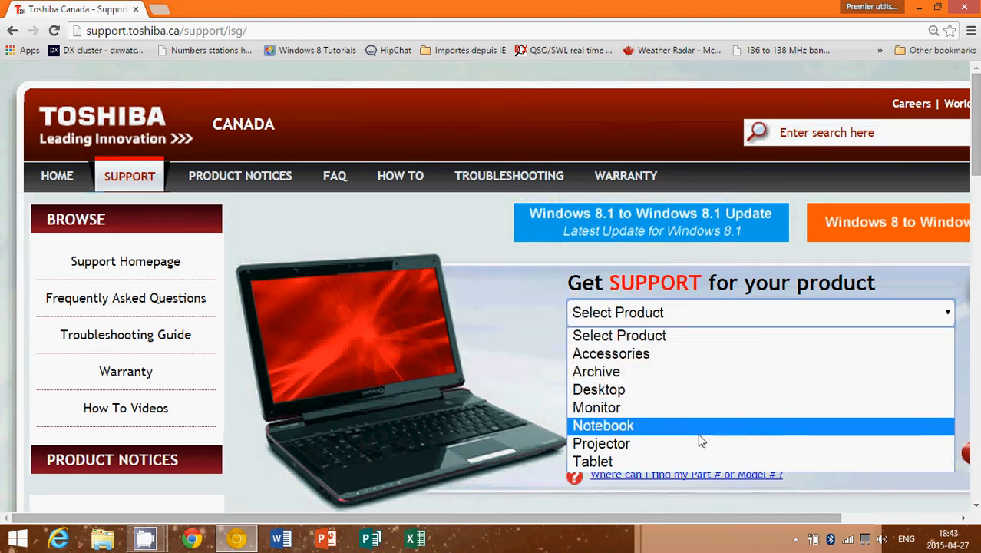
left_click(602, 426)
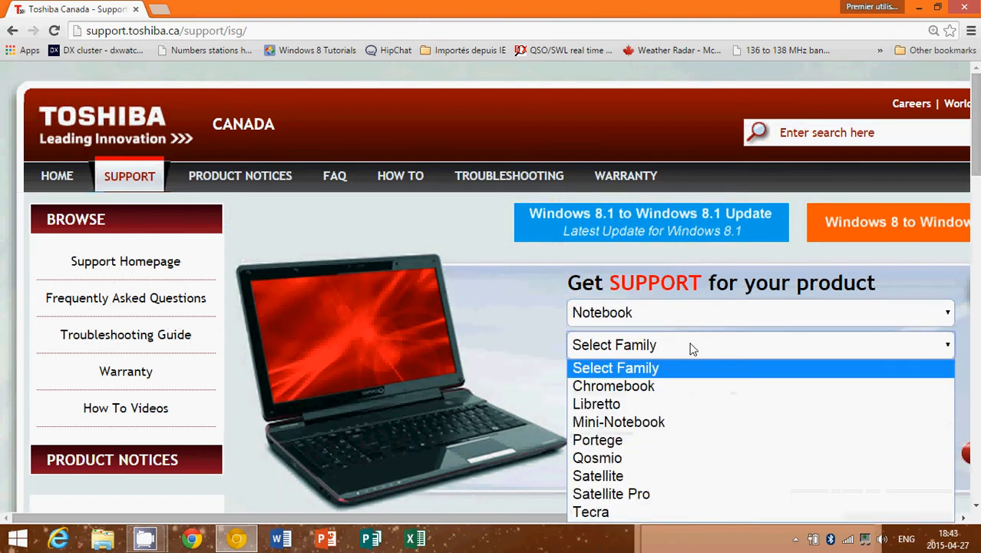
left_click(599, 476)
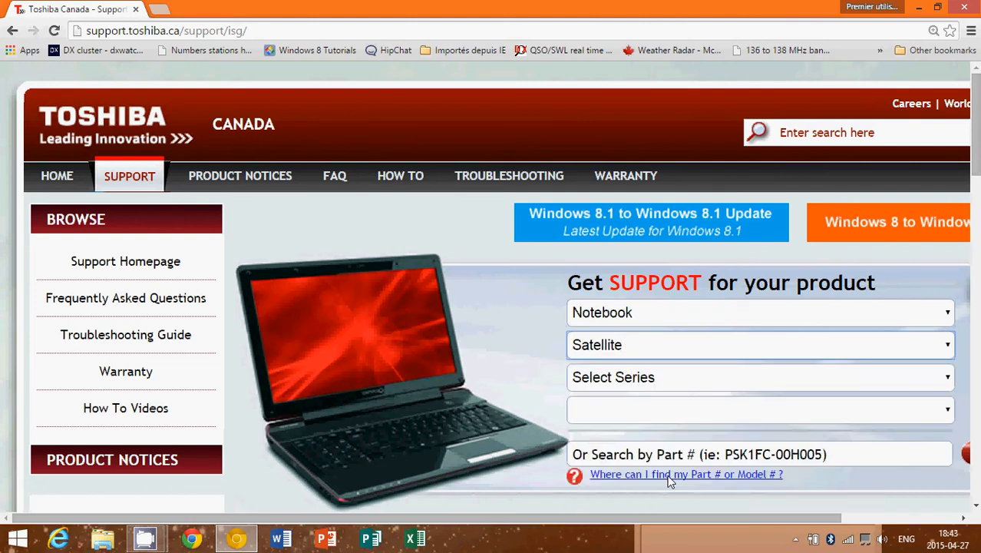
left_click(759, 378)
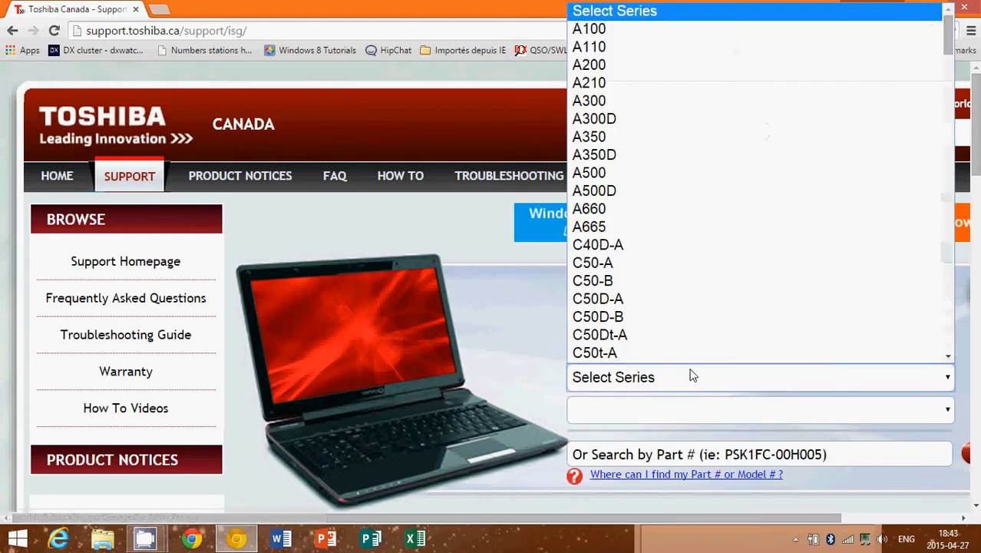
scroll("down", 3)
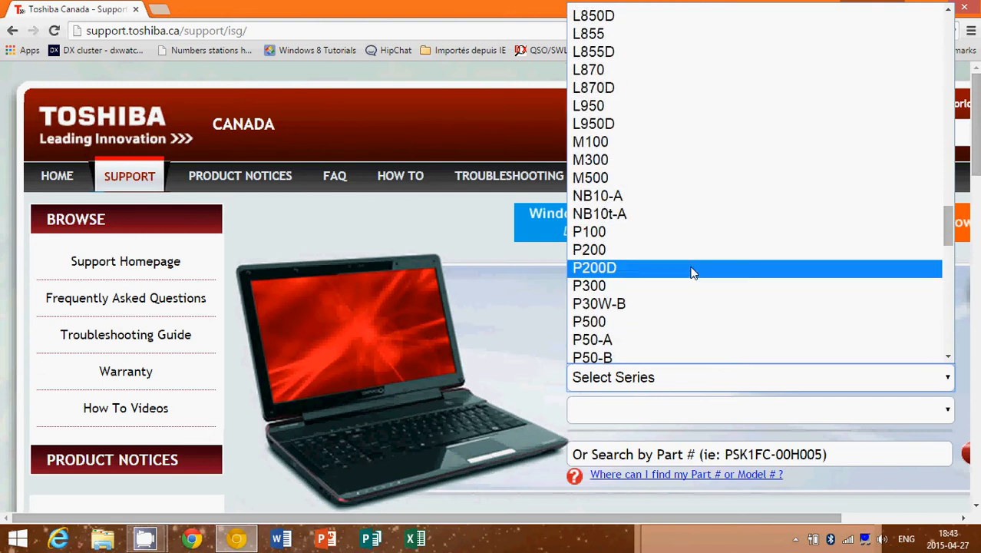
scroll("down", 3)
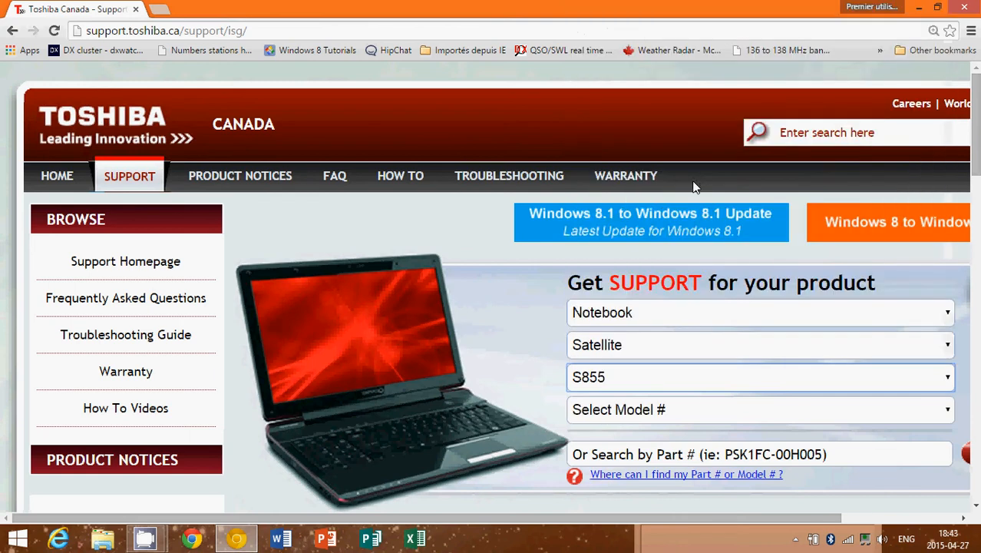
left_click(759, 409)
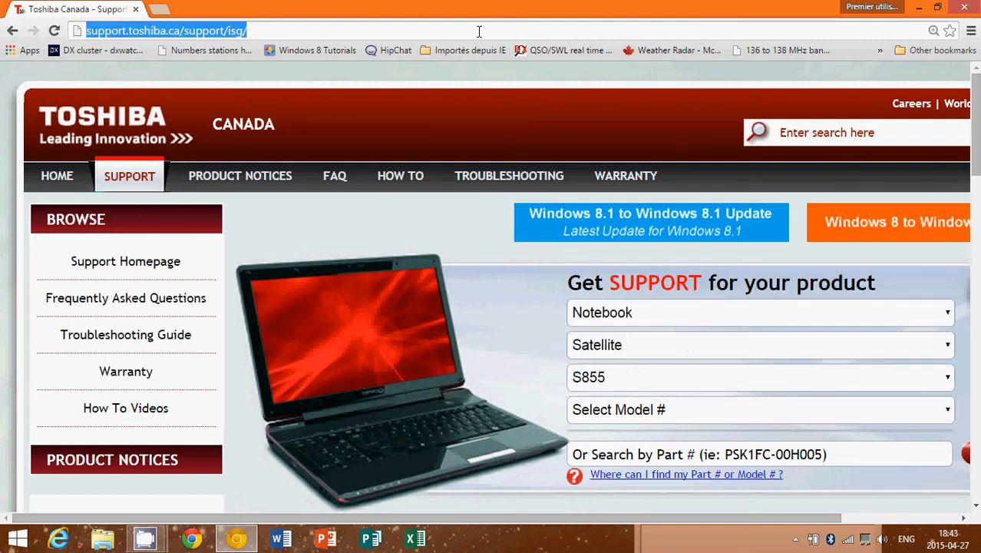
- Go to dell.com, reach Support by Product, and decline the feedback survey
type("dell.com")
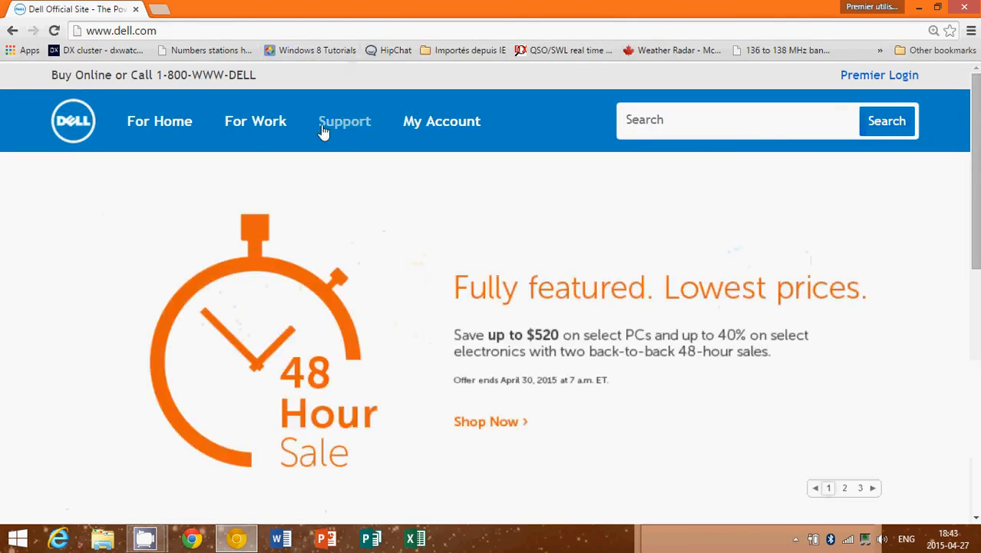
mouse_move(341, 126)
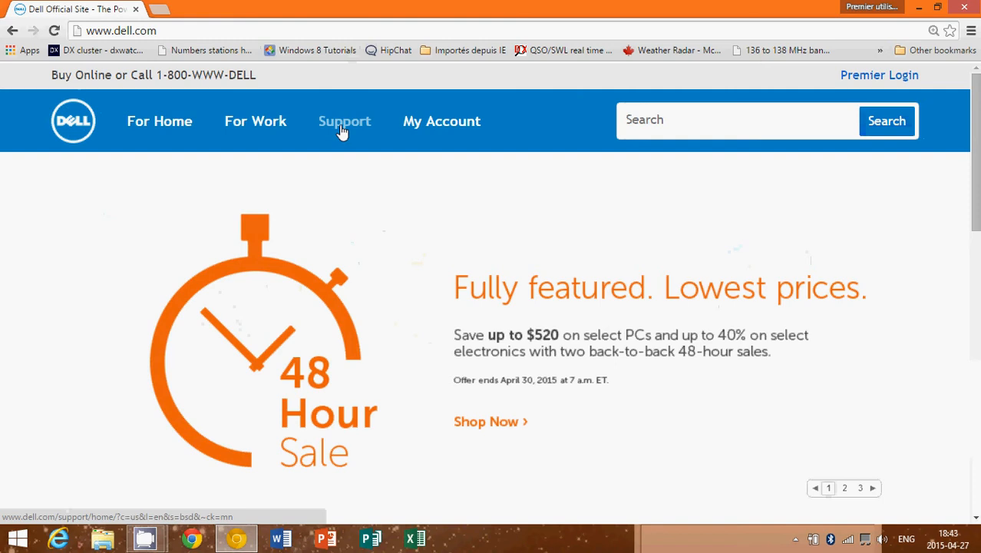
left_click(344, 119)
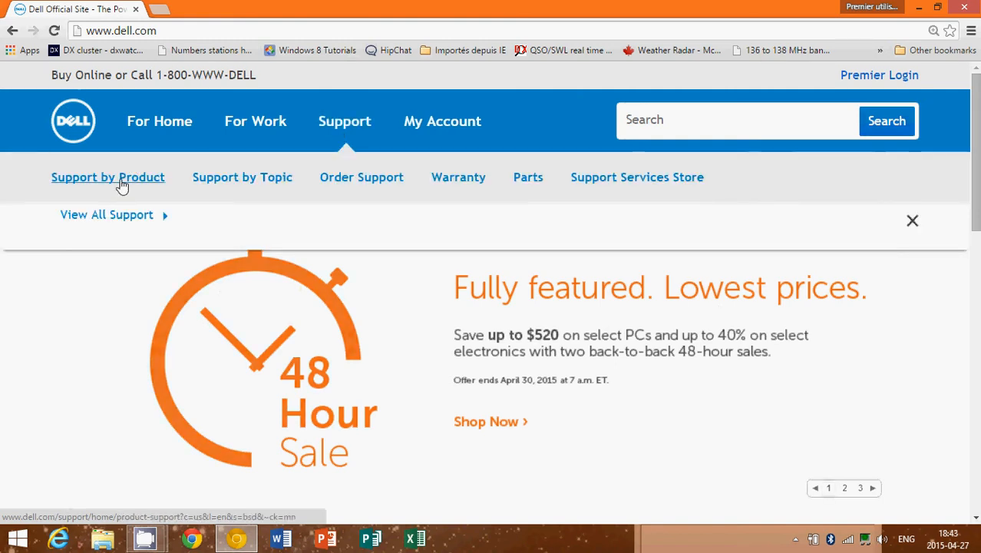
left_click(107, 176)
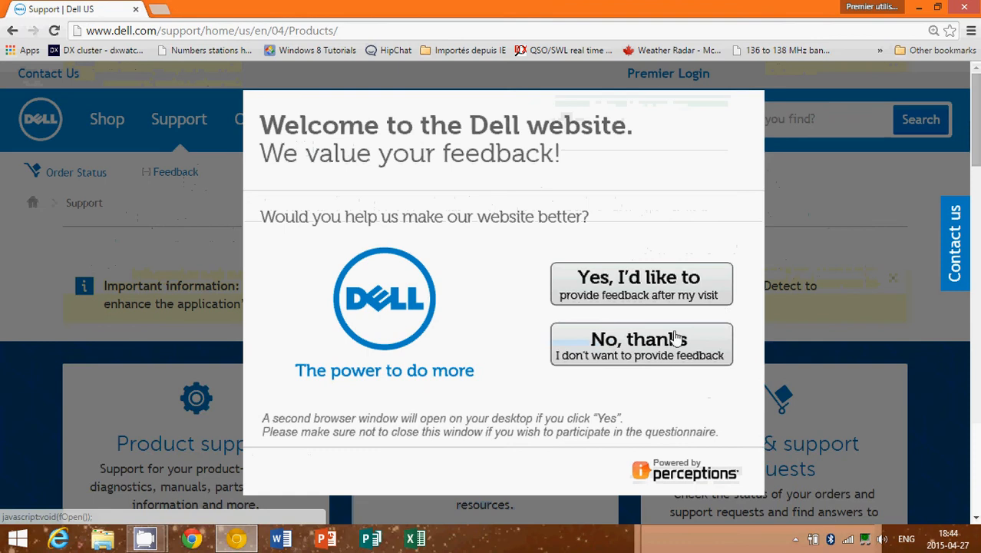
left_click(640, 344)
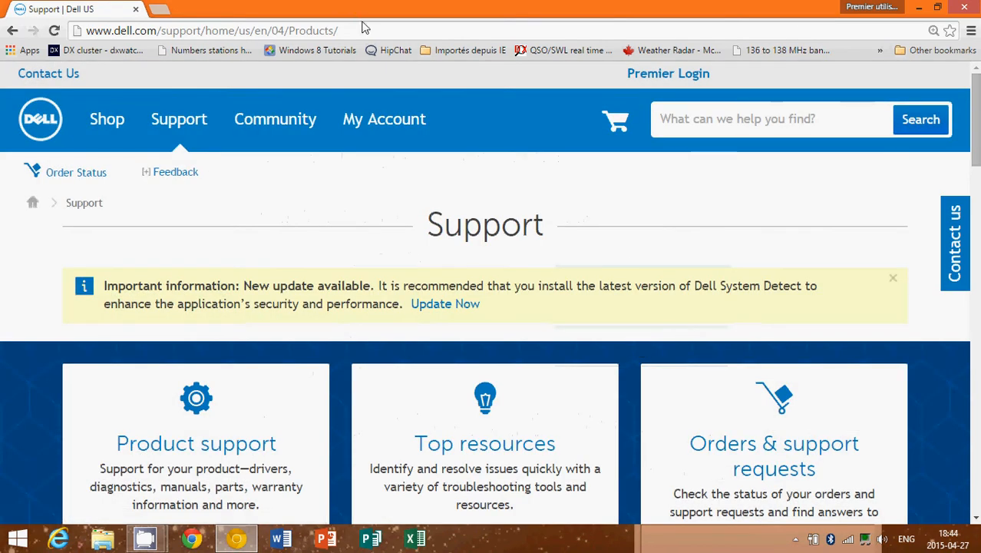
left_click(212, 31)
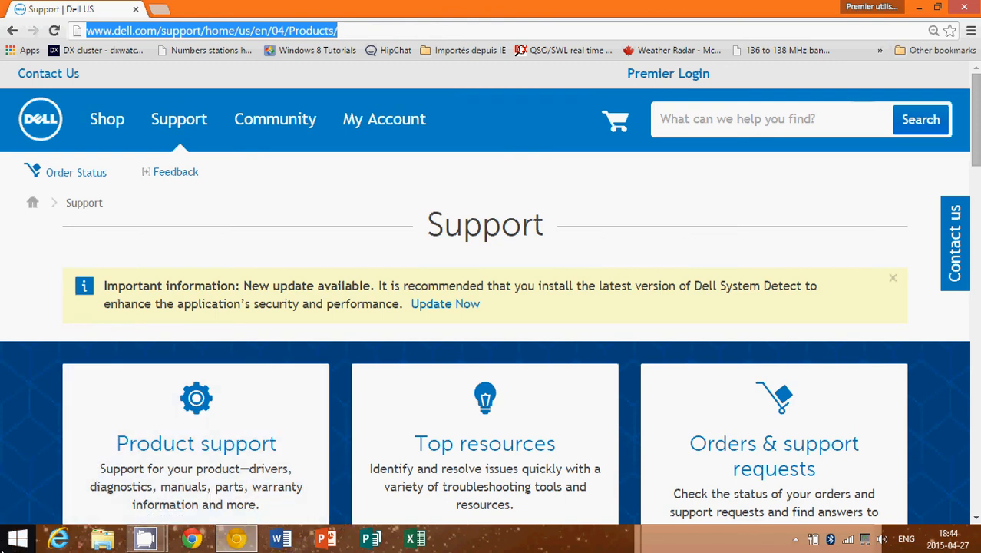
mouse_move(335, 392)
type("device")
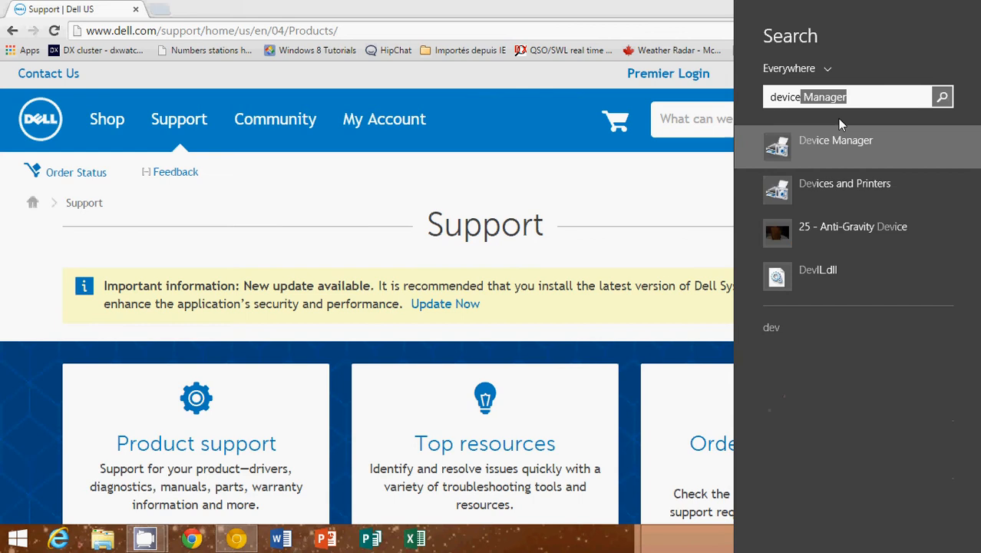
- Reopen Device Manager, expand Display adapters and view AMD Radeon HD 7670M properties
left_click(835, 139)
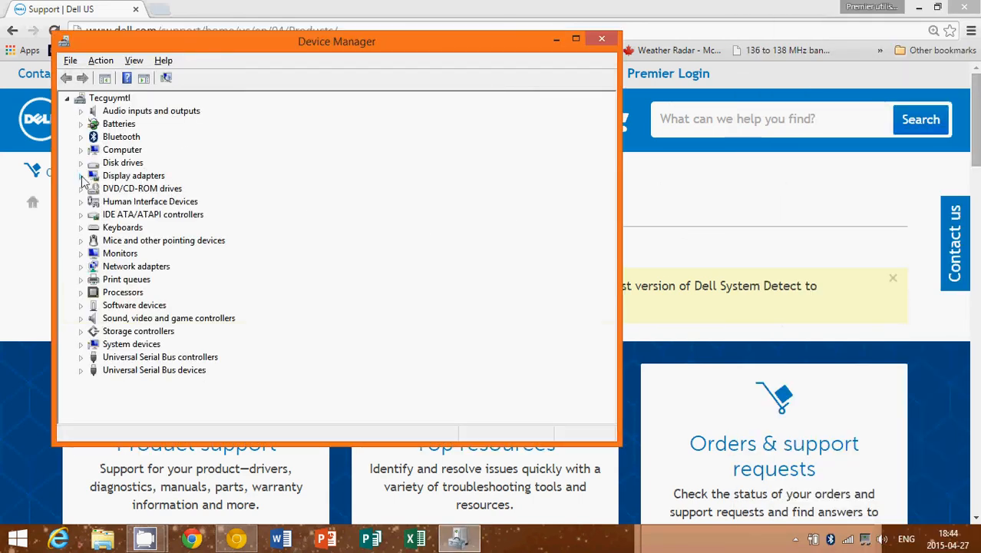
left_click(81, 175)
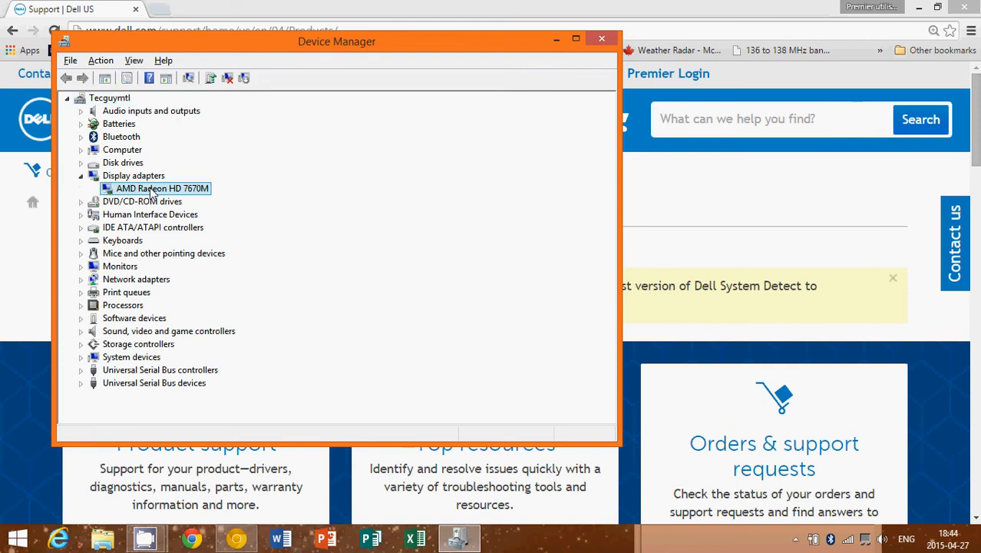
mouse_move(326, 202)
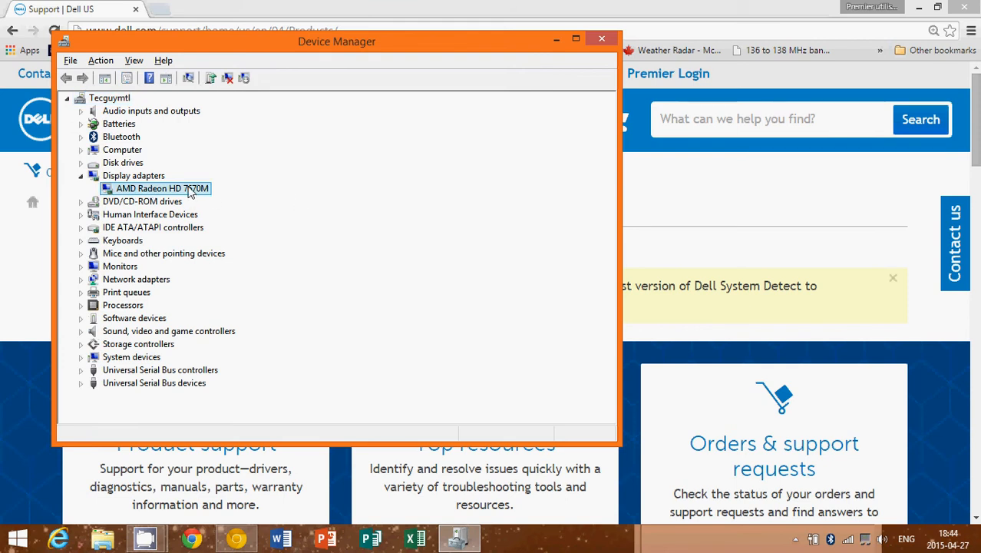
double_click(163, 188)
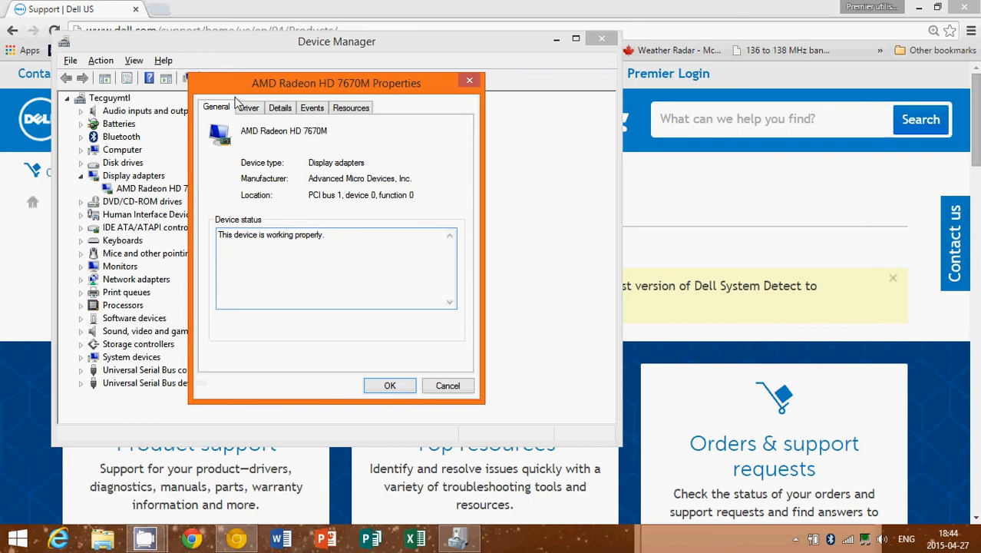
- Read the Driver details (date 2013-08-19, version 13.151.0.0) and cancel out of the properties
left_click(249, 108)
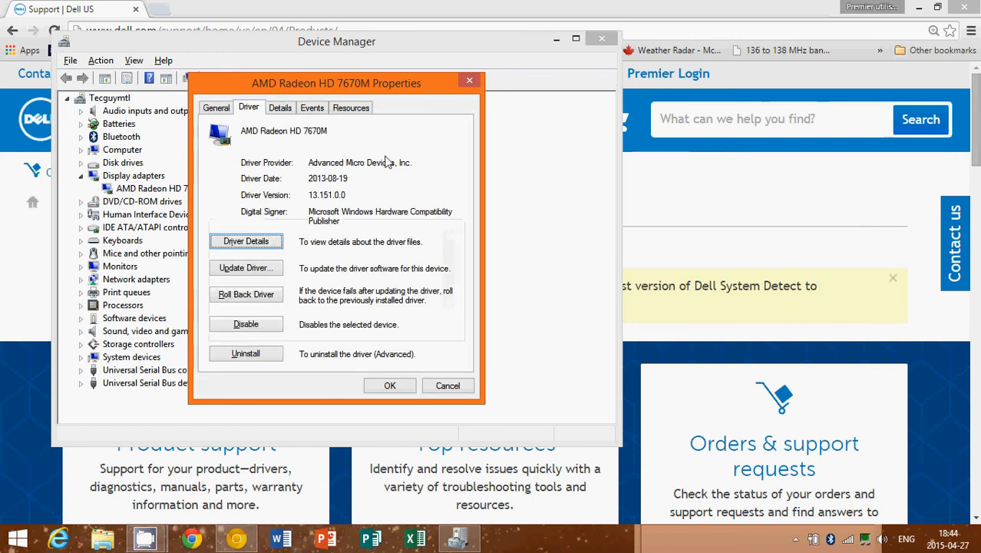
mouse_move(310, 200)
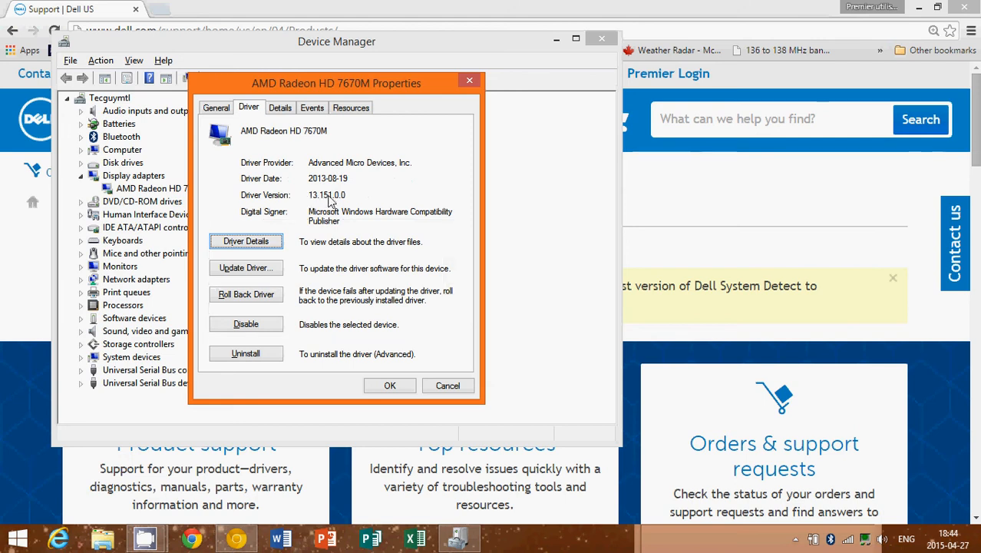
mouse_move(284, 168)
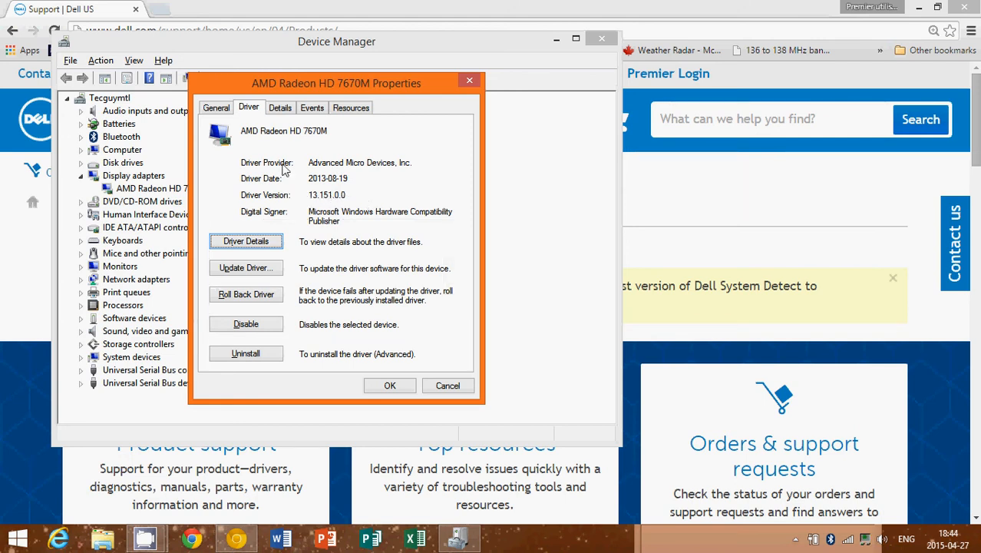
mouse_move(369, 192)
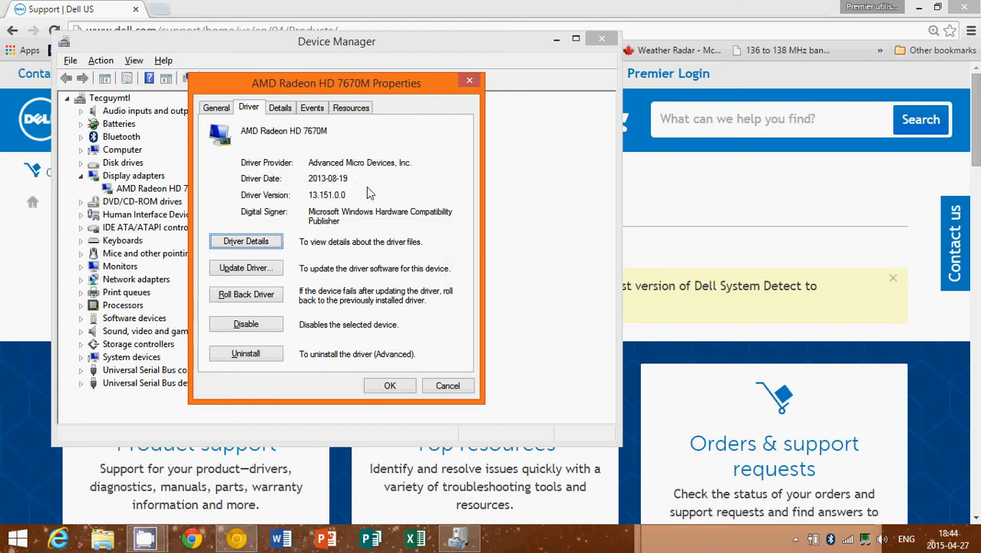
mouse_move(310, 182)
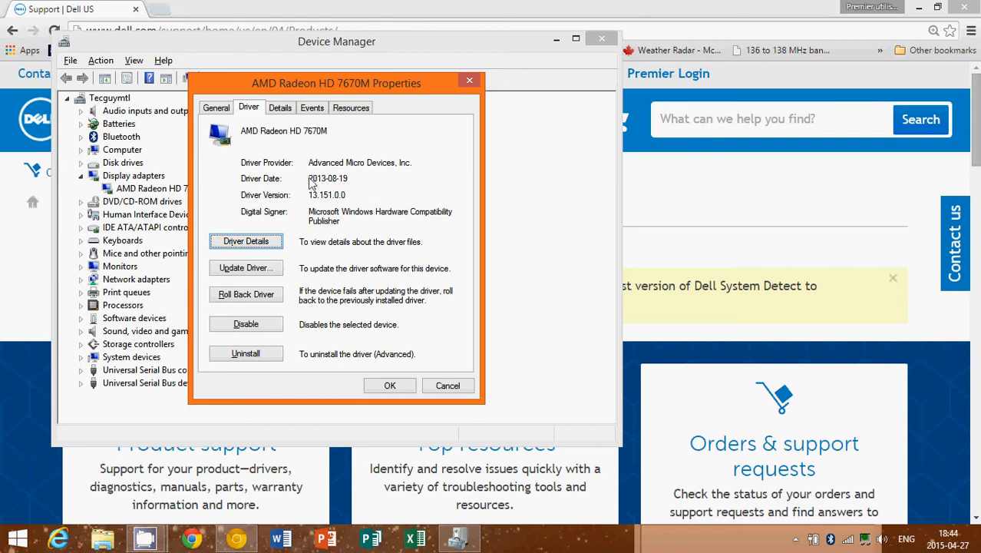
mouse_move(399, 193)
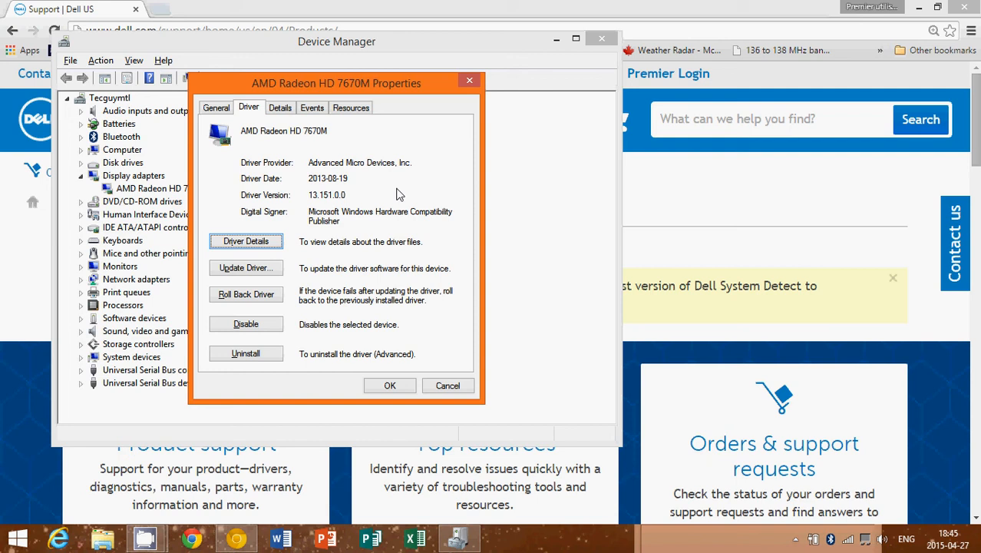
mouse_move(516, 416)
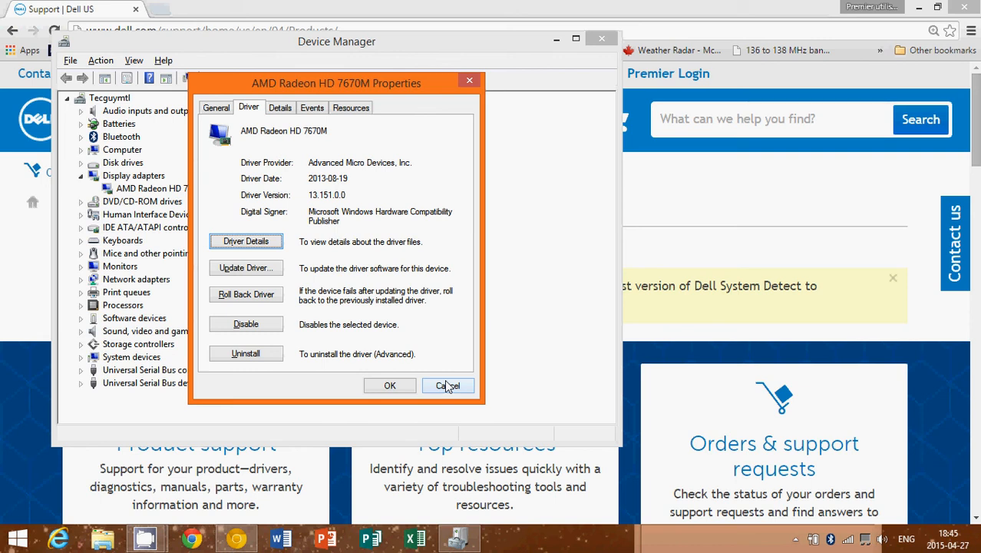
left_click(448, 386)
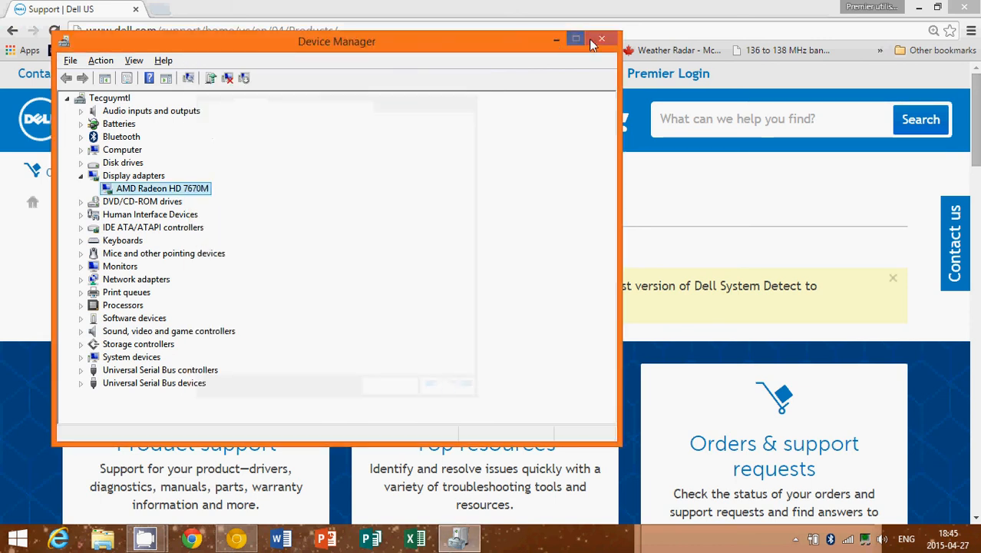
- Close Device Manager, return to the desktop via the Start screen, and stop CamStudio recording
left_click(602, 38)
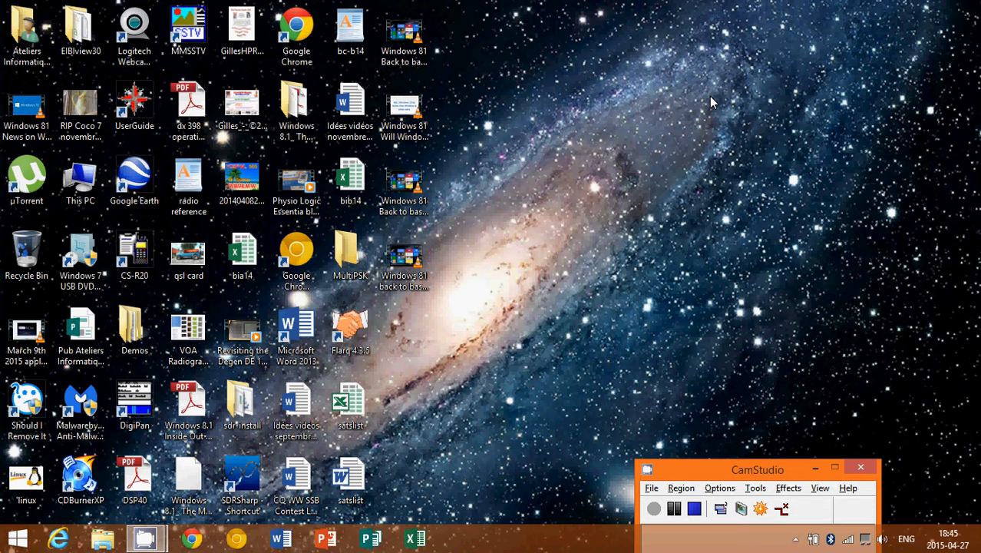
left_click(17, 538)
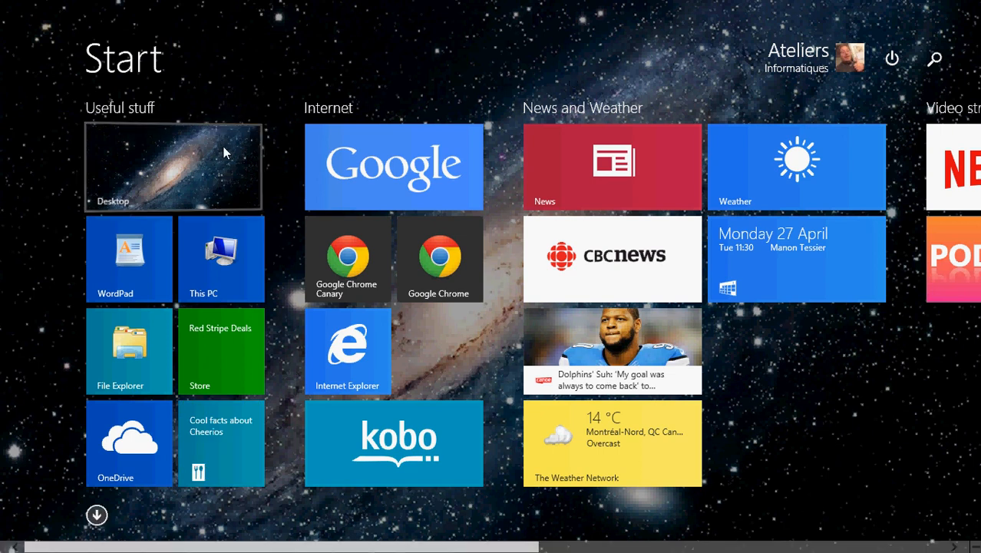
left_click(172, 166)
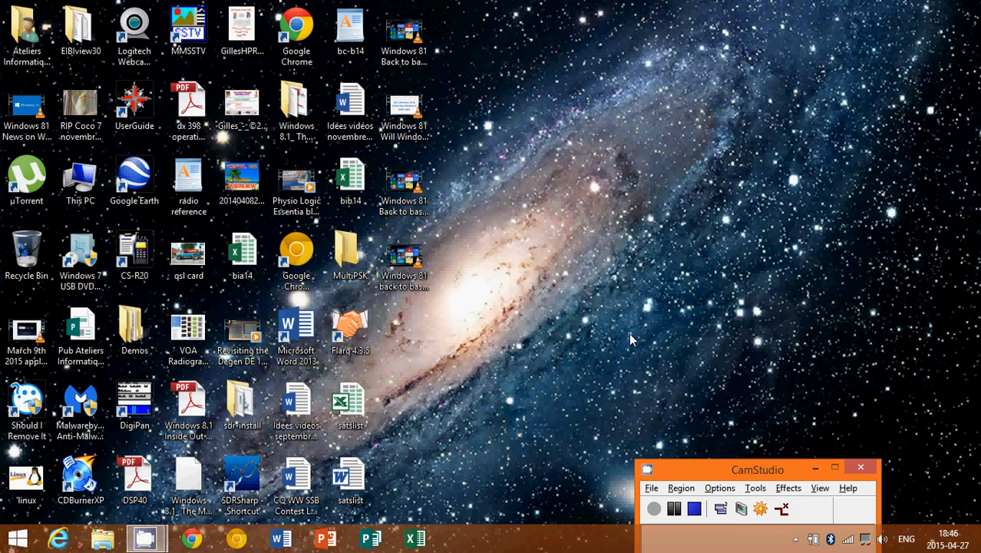
mouse_move(642, 304)
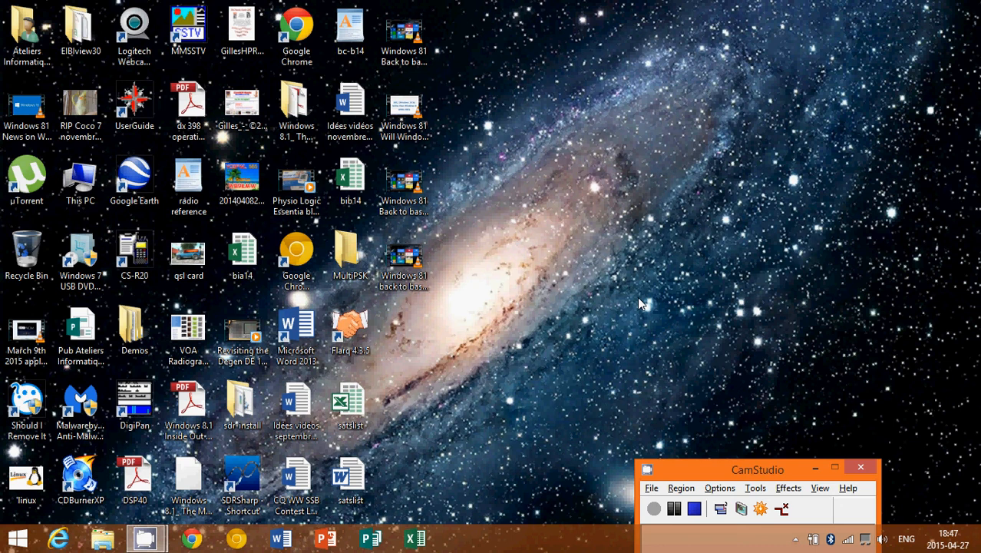
mouse_move(605, 320)
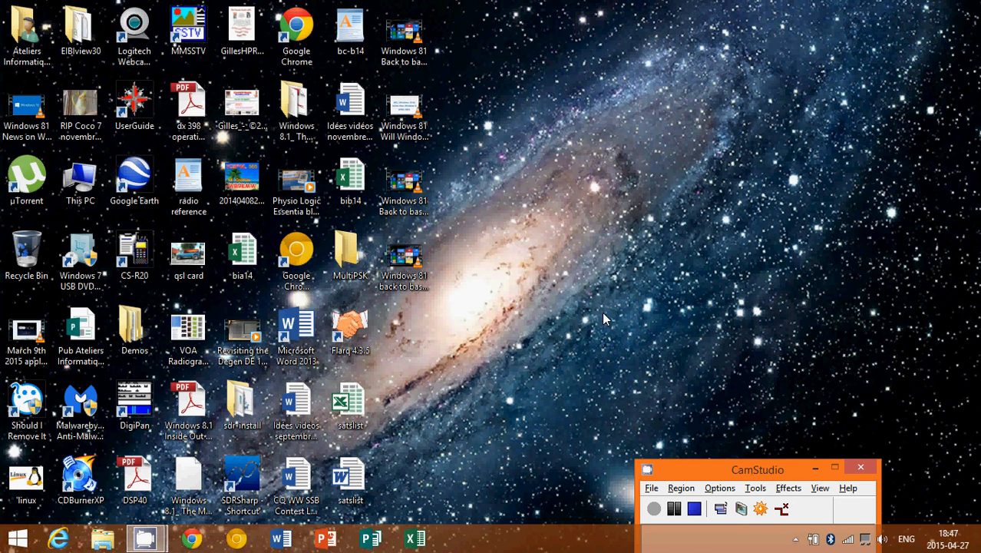
mouse_move(633, 390)
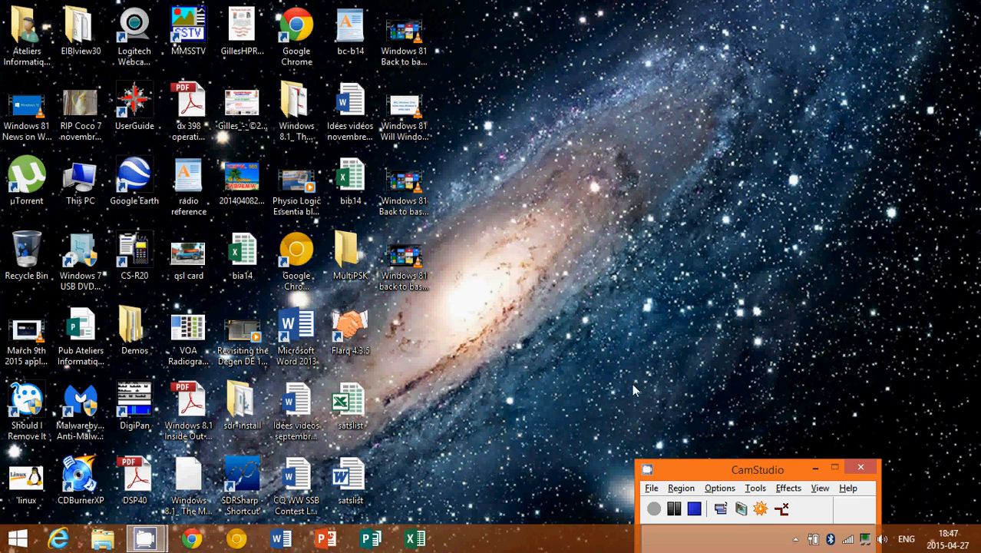
left_click(694, 508)
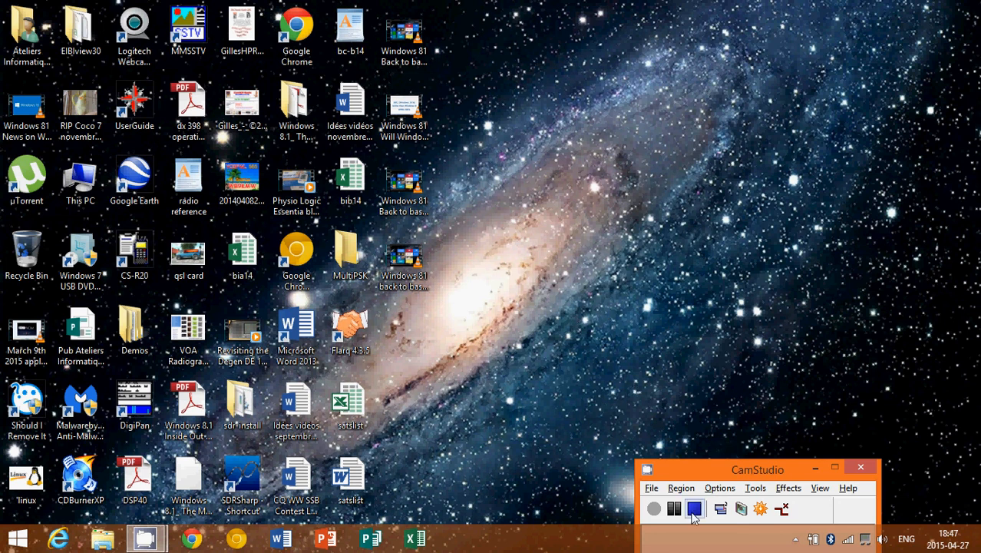